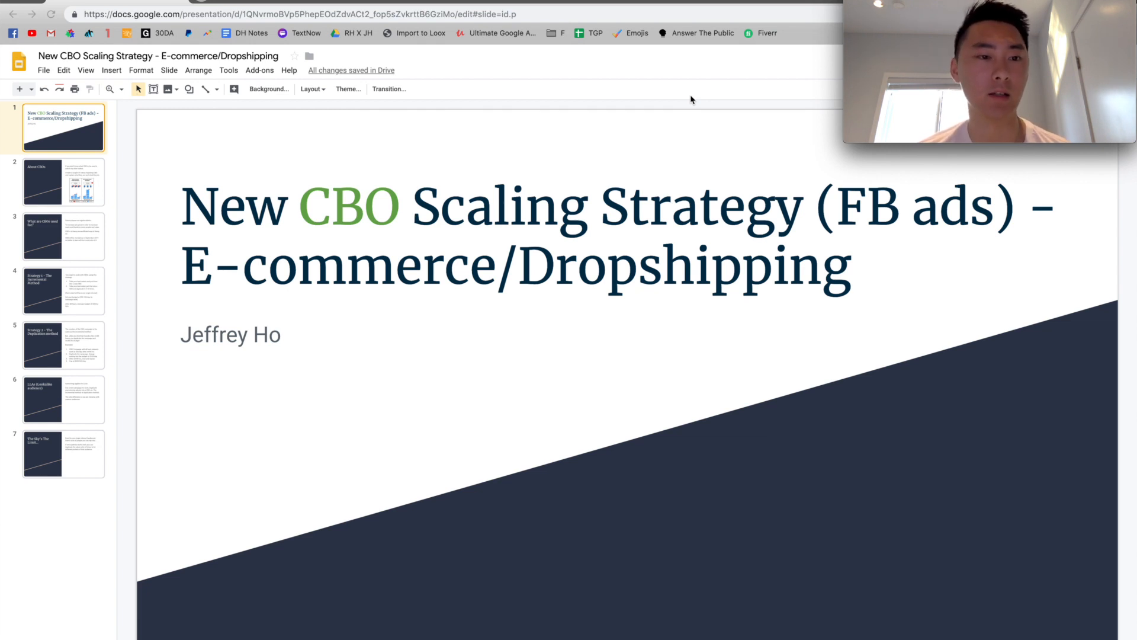
{"action": "mouse_move", "coordinate": [327, 172]}
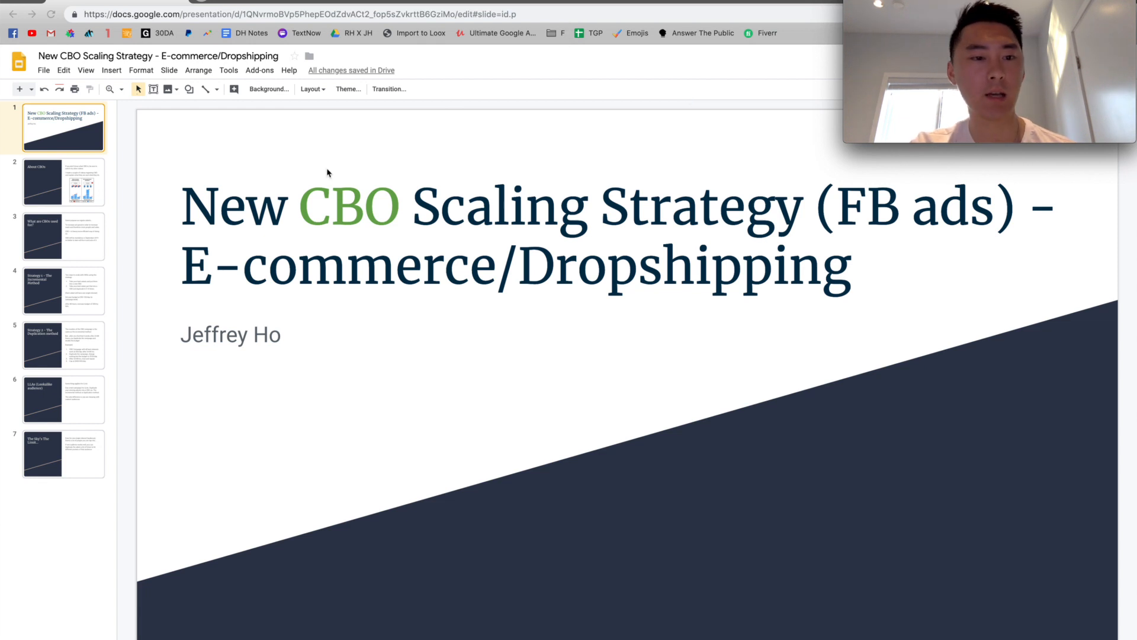
Step: Show slide 2, 'About CBOs', comparing 10 conversions without budget optimization to 15 with it
{"action": "left_click", "coordinate": [63, 181]}
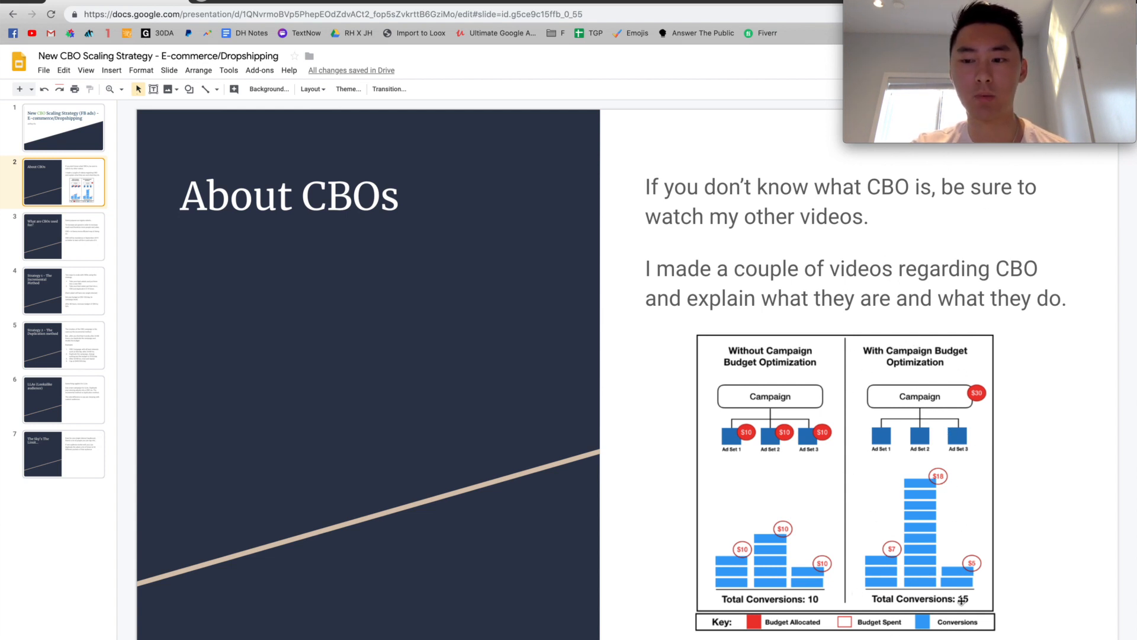
Step: Show slide 3, 'What are CBOs used for?', about CBO becoming mandatory in September 2019
{"action": "left_click", "coordinate": [62, 235]}
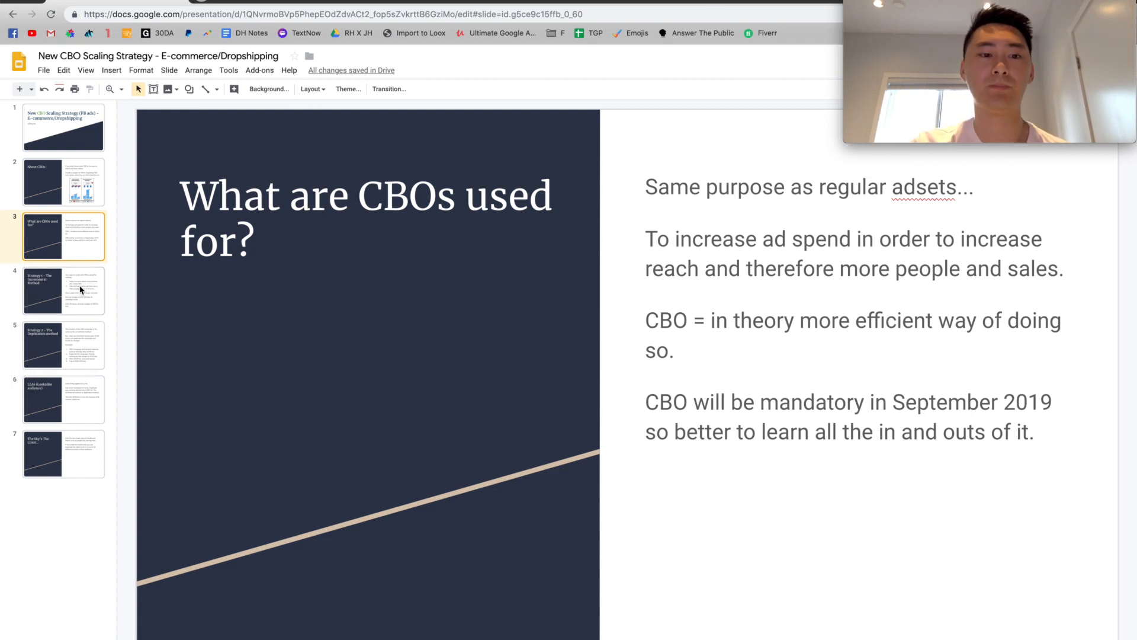
Step: Show slide 4, covering $50-100/day budgets raised 50% after 48 hours
{"action": "left_click", "coordinate": [63, 290]}
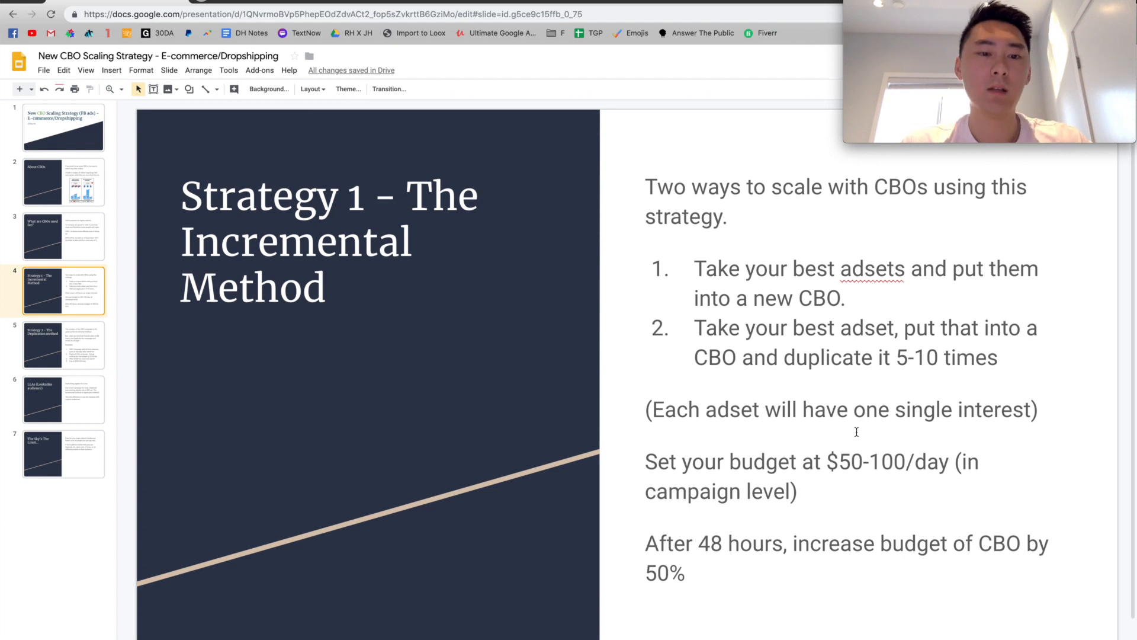
Step: View the Strategy 2 duplication slide, then move past it to the empty Ads Manager campaigns list
{"action": "left_click", "coordinate": [63, 348]}
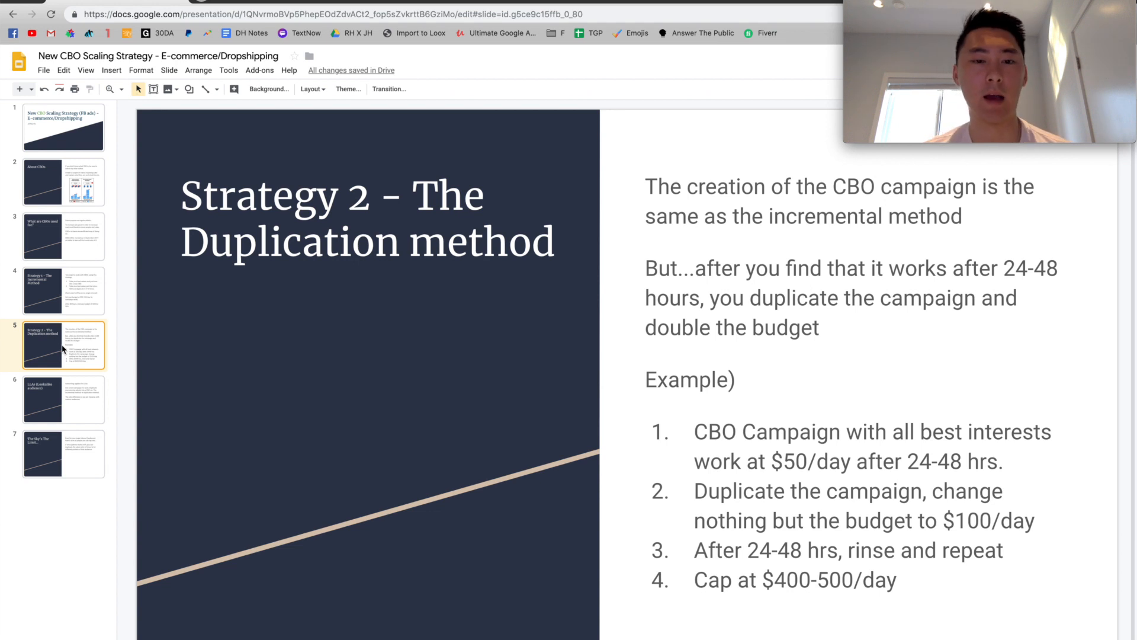
{"action": "left_click", "coordinate": [56, 398]}
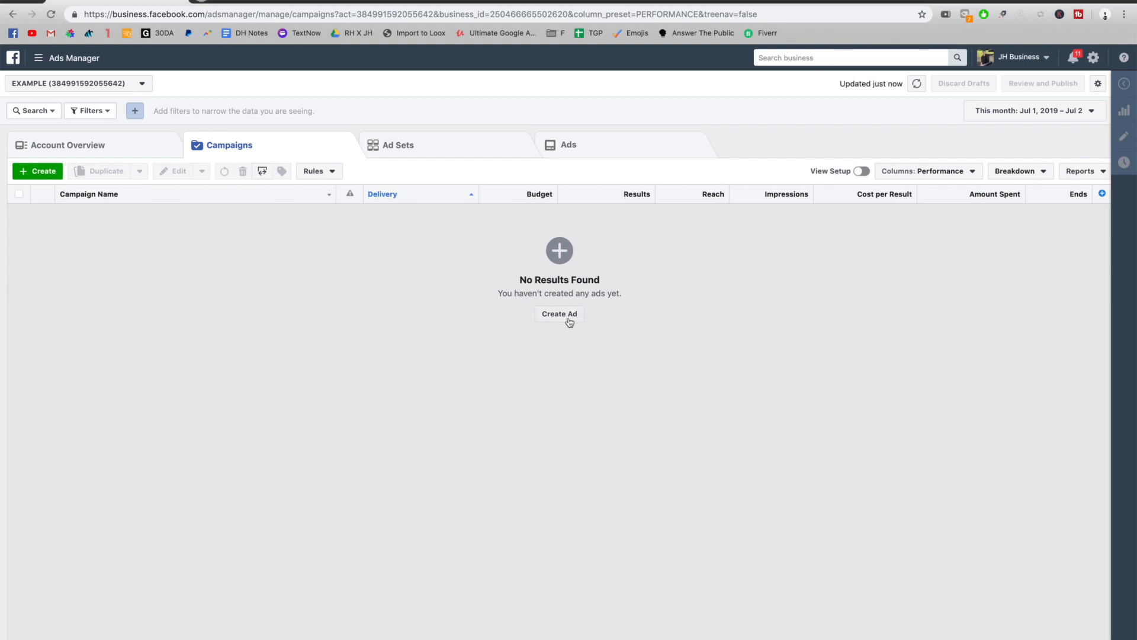
Step: Build a new Conversions campaign, naming campaign, ad set and ad 'test', saved as draft
{"action": "left_click", "coordinate": [560, 314]}
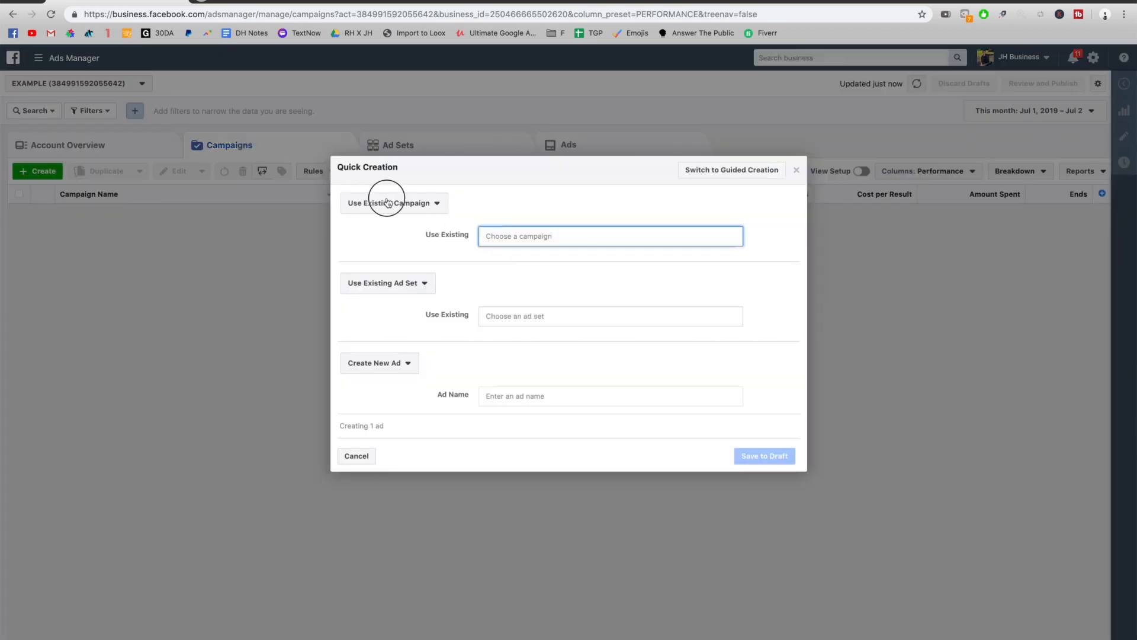
{"action": "left_click", "coordinate": [385, 202]}
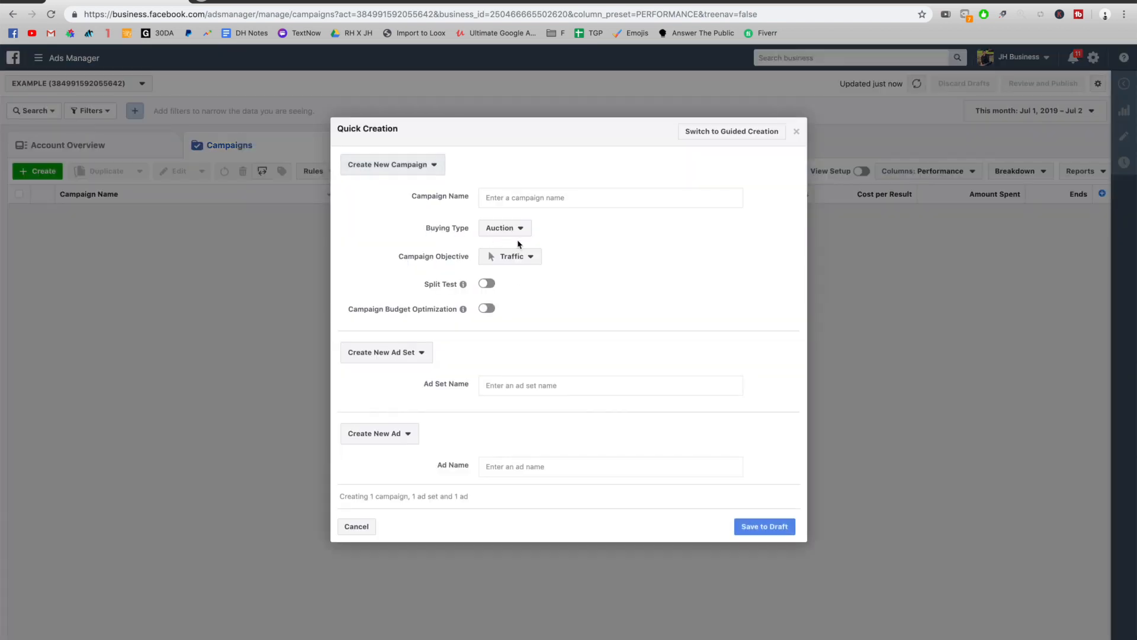
{"action": "left_click", "coordinate": [510, 256]}
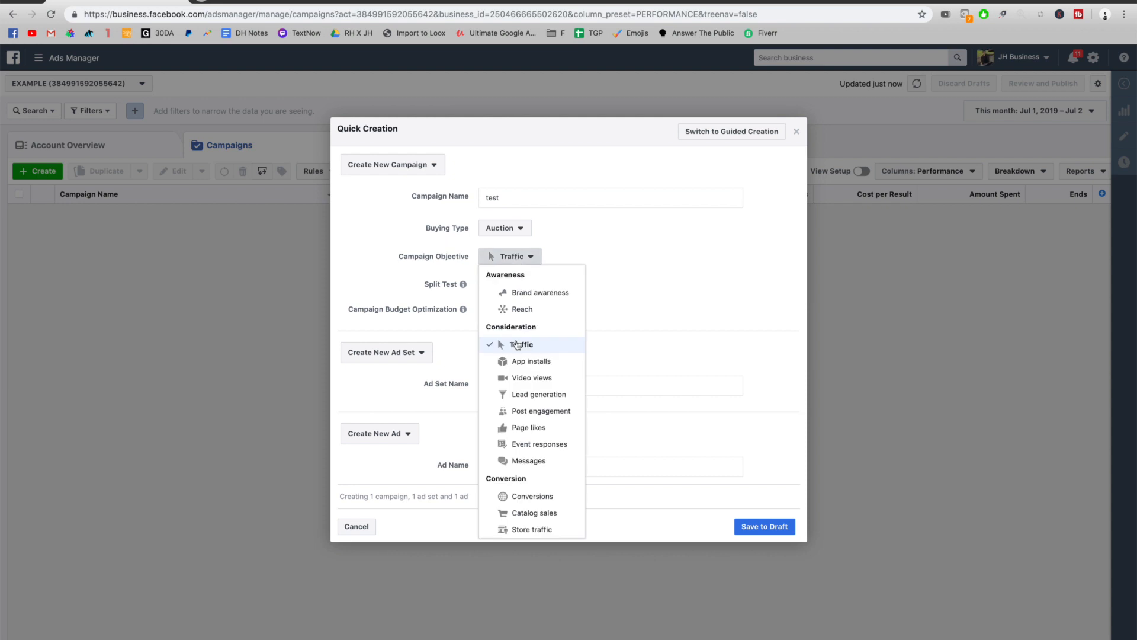
{"action": "left_click", "coordinate": [532, 496]}
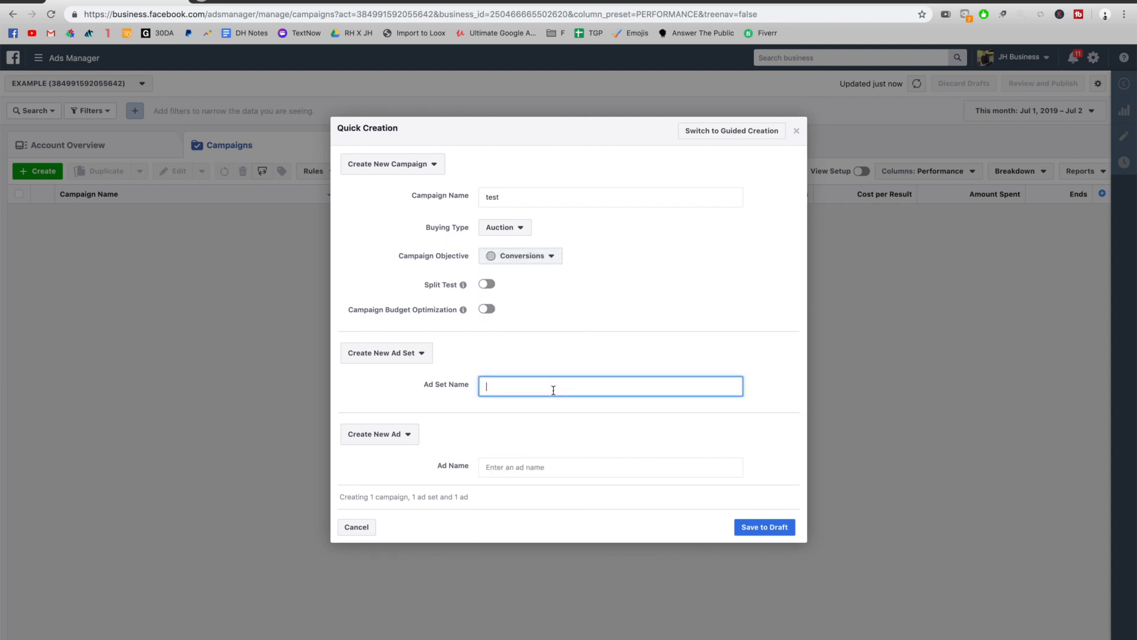
{"action": "type", "text": "test"}
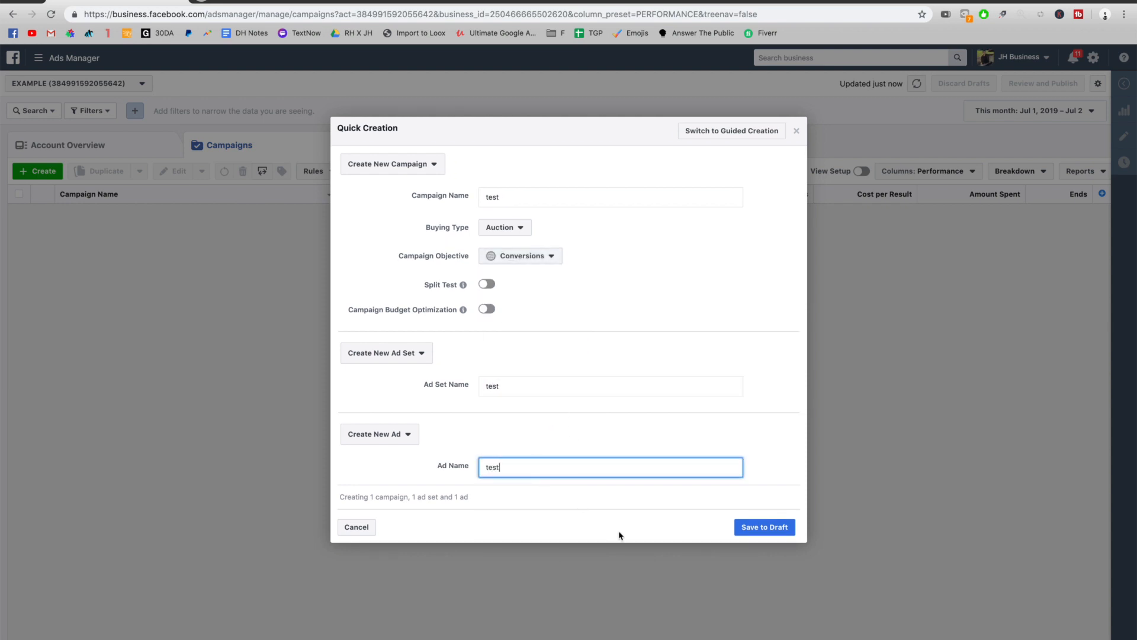
{"action": "left_click", "coordinate": [764, 526]}
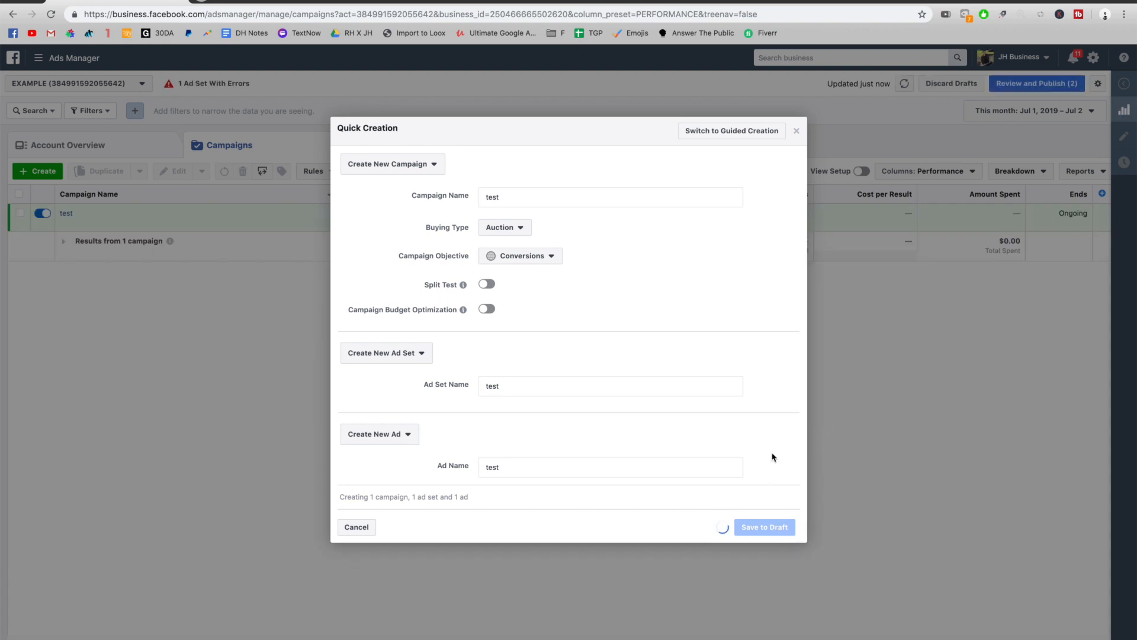
{"action": "left_click", "coordinate": [765, 527]}
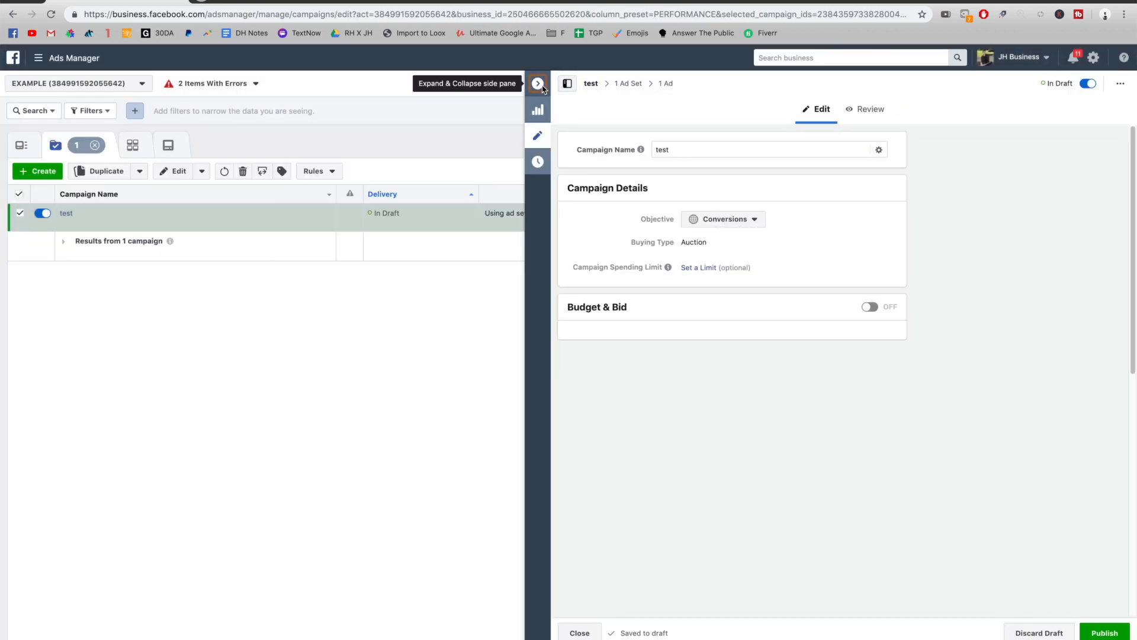
Step: Duplicate the test ad set 6 times into its original campaign, making seven ad sets
{"action": "left_click", "coordinate": [581, 633]}
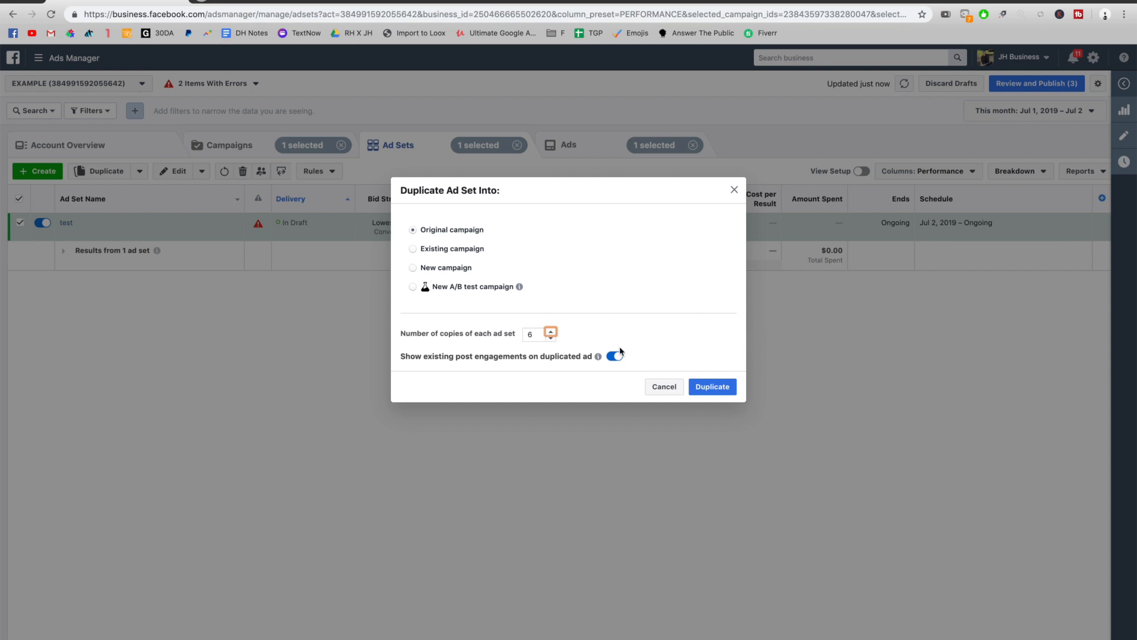
{"action": "left_click", "coordinate": [712, 386]}
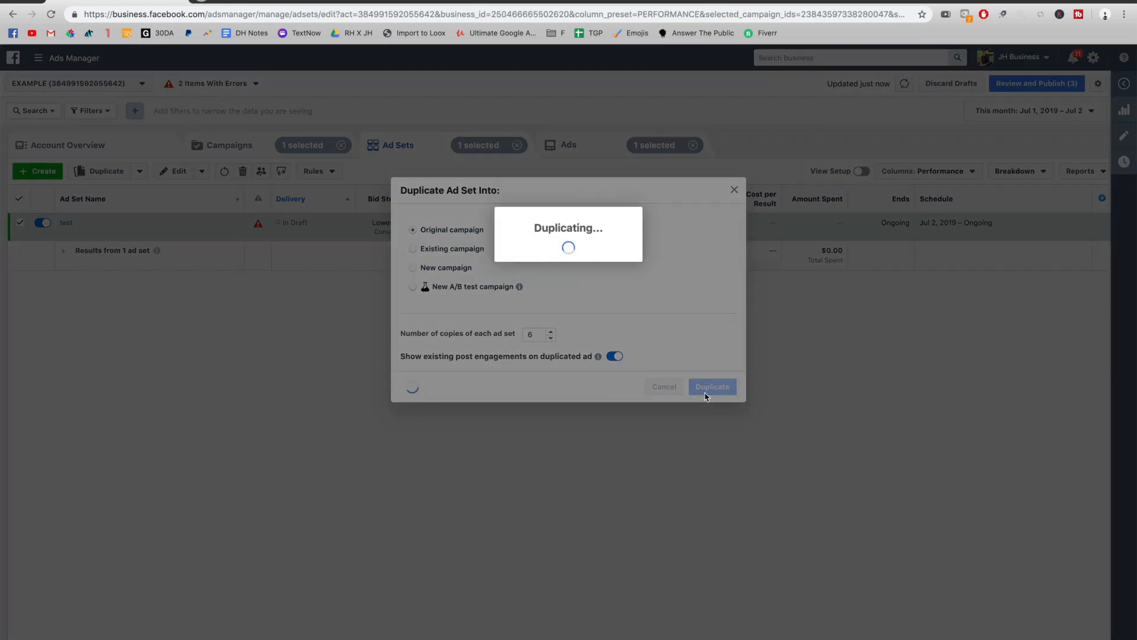
{"action": "left_click", "coordinate": [712, 386]}
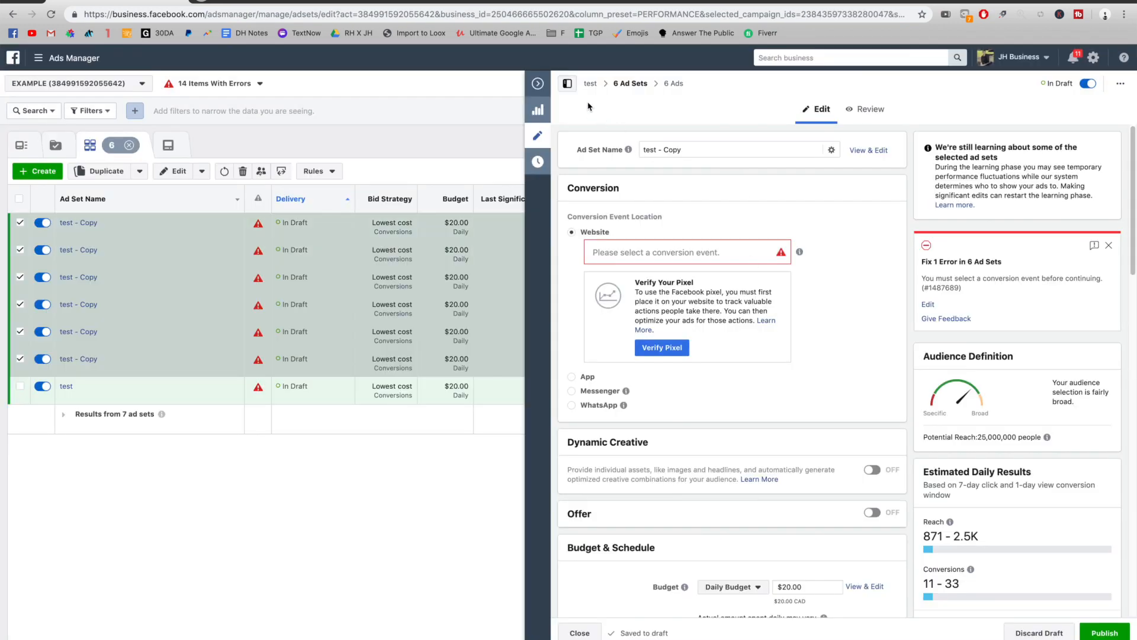
{"action": "mouse_move", "coordinate": [537, 83]}
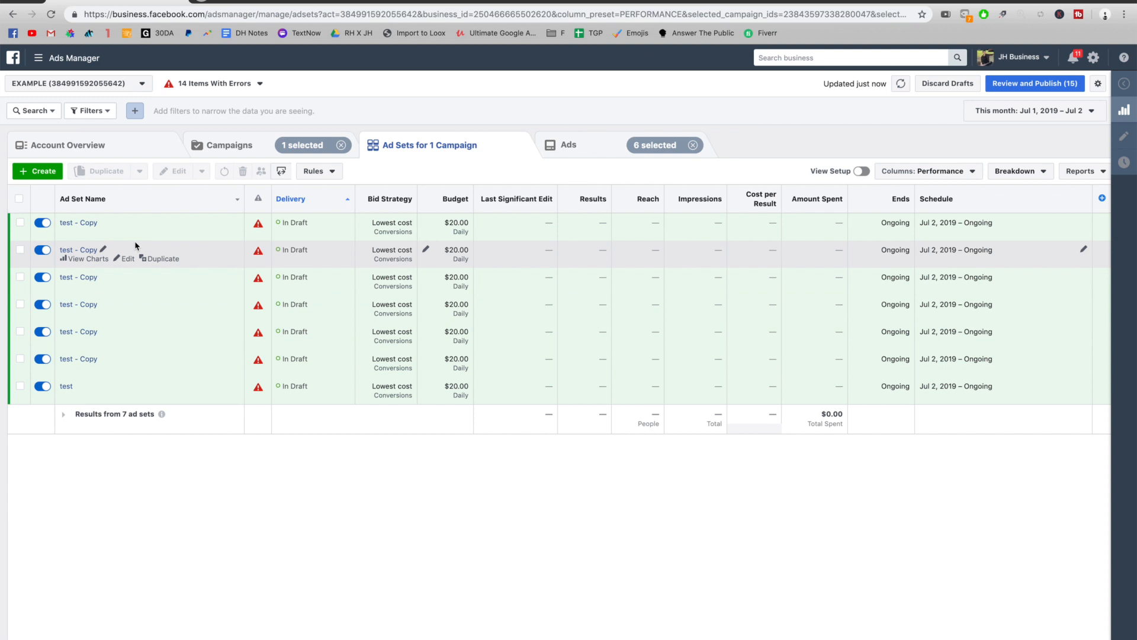
{"action": "mouse_move", "coordinate": [73, 238]}
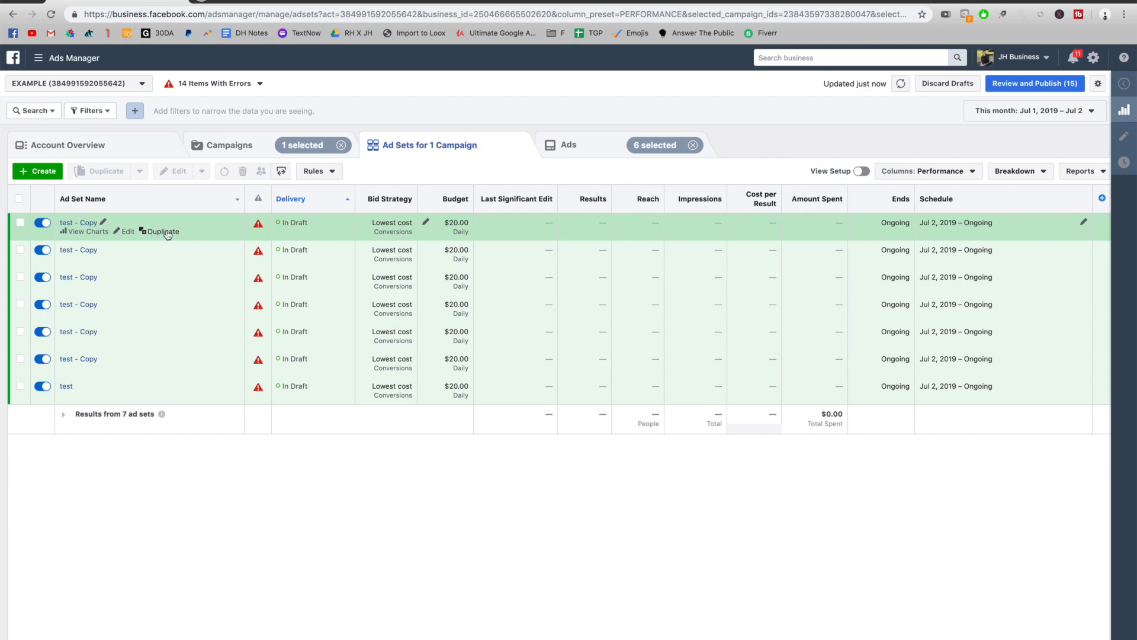
Step: Duplicate one test ad set into a new campaign named 'Interest A CBO campaign'
{"action": "left_click", "coordinate": [163, 231]}
{"action": "type", "text": "interest A CBO campaign"}
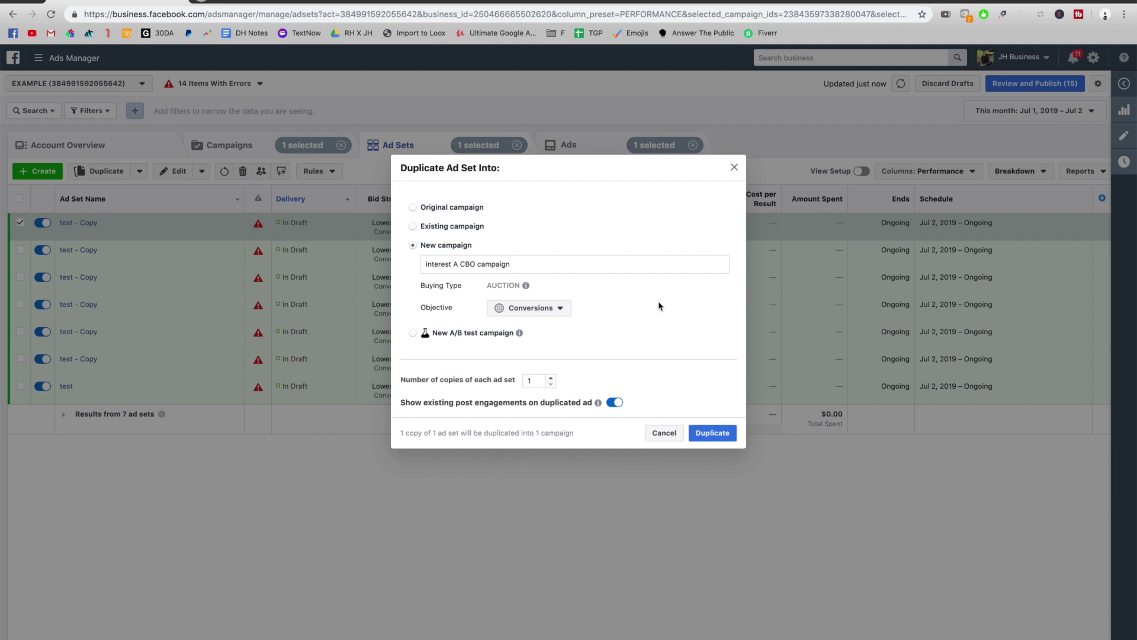
{"action": "mouse_move", "coordinate": [712, 432]}
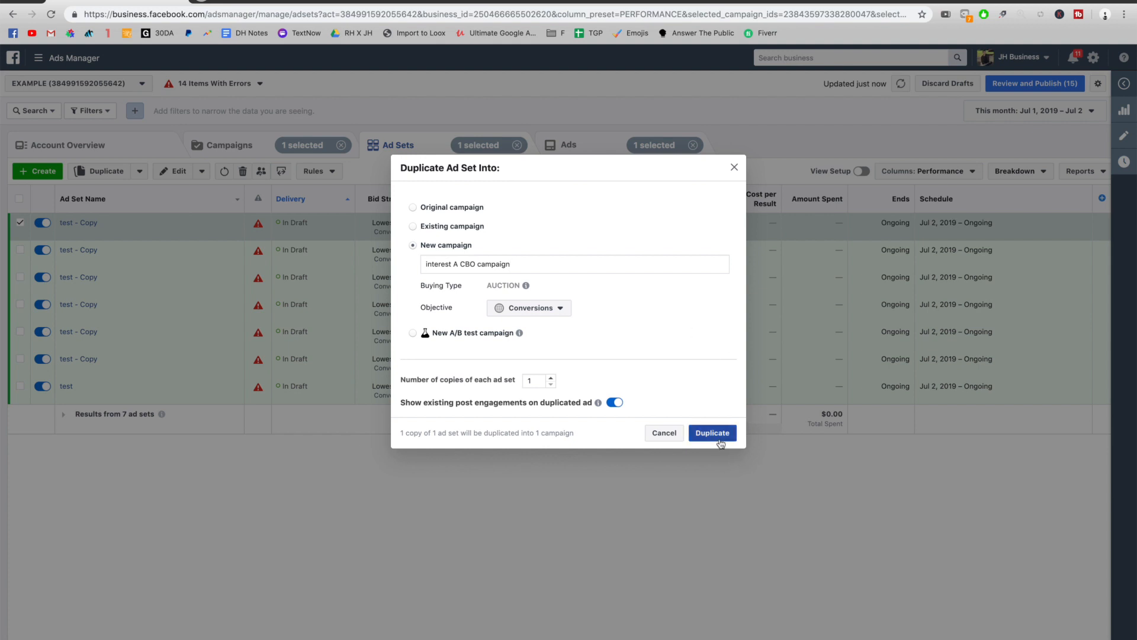
{"action": "left_click", "coordinate": [712, 432]}
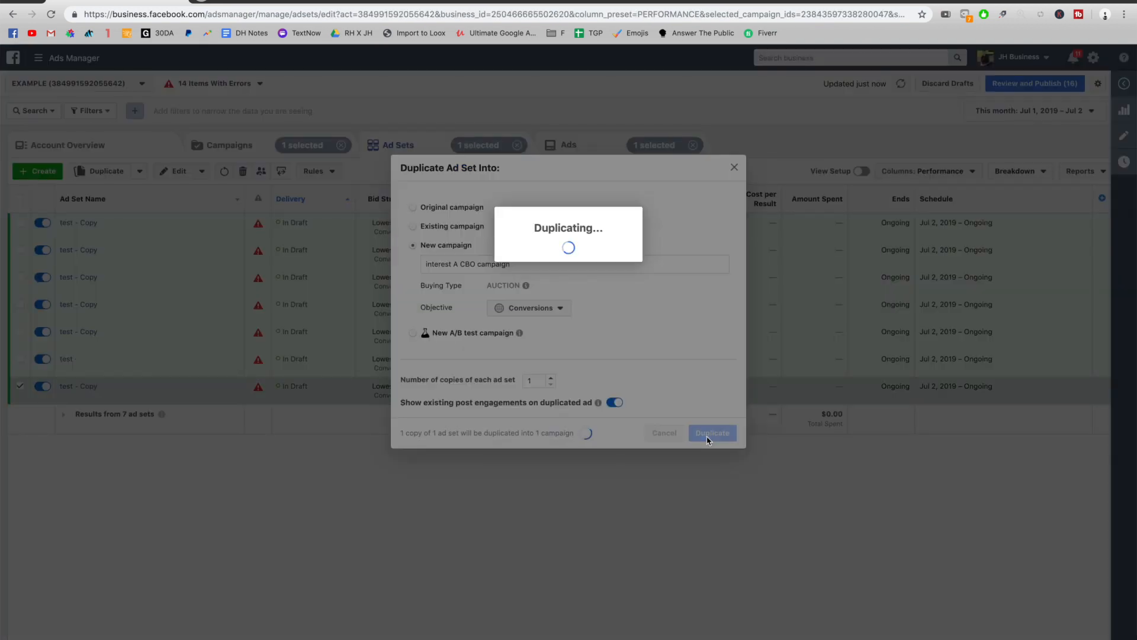
{"action": "left_click", "coordinate": [713, 433]}
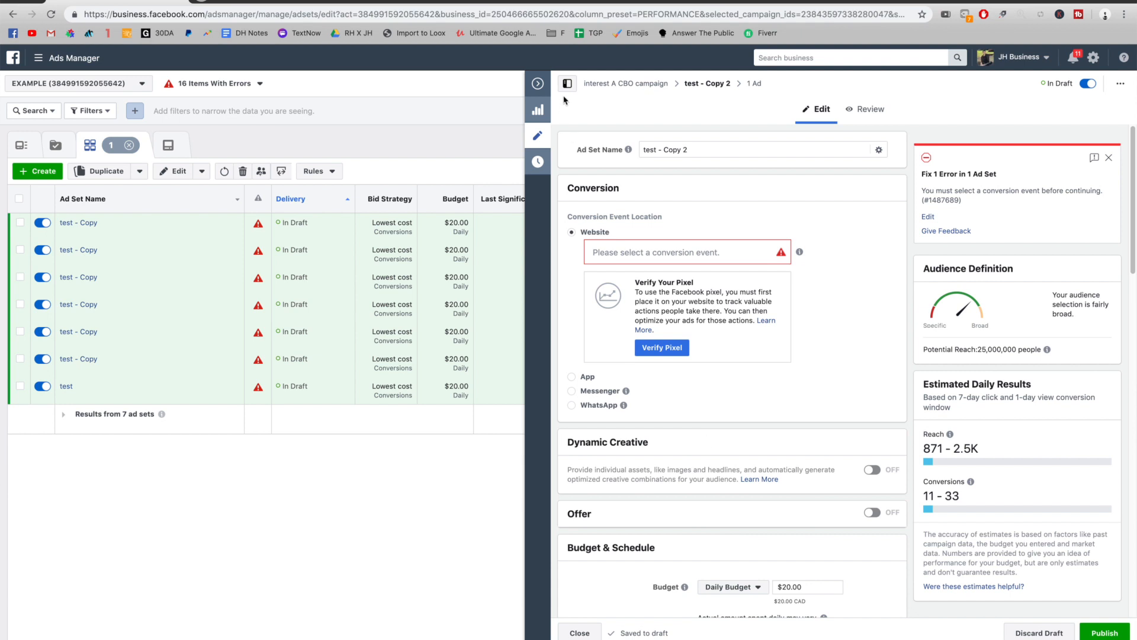
{"action": "mouse_move", "coordinate": [537, 83]}
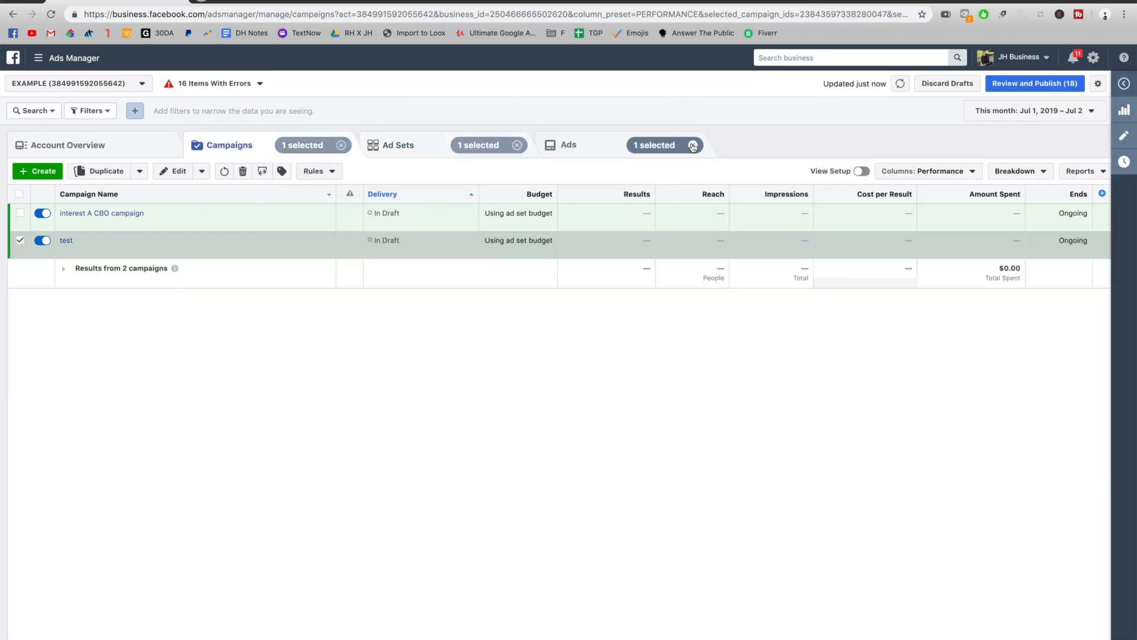
{"action": "left_click", "coordinate": [21, 240]}
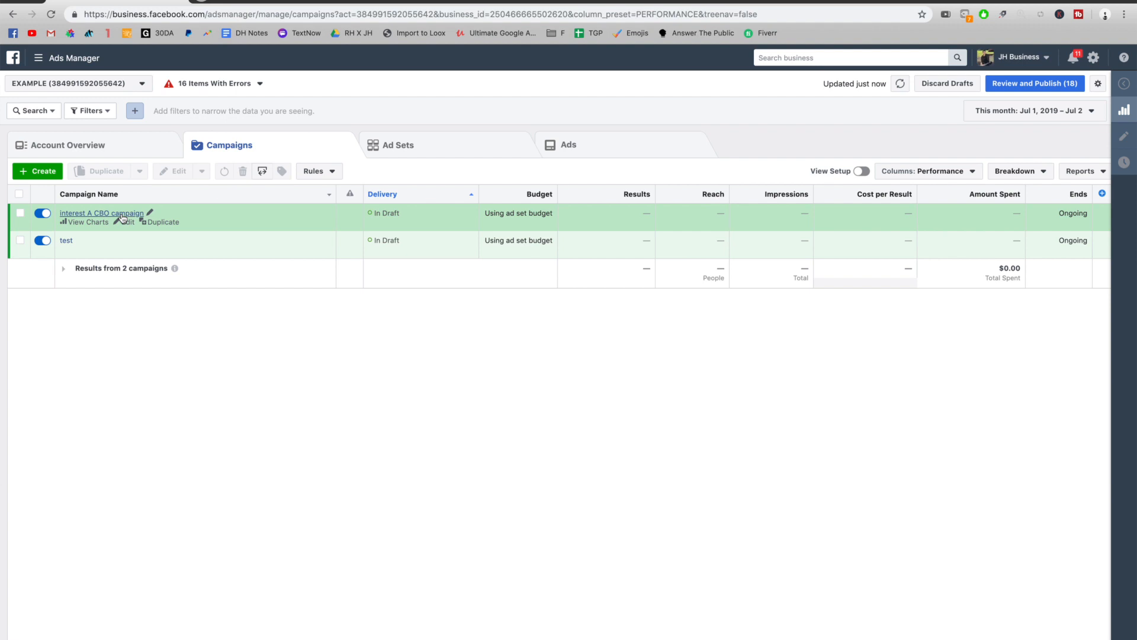
{"action": "mouse_move", "coordinate": [102, 222]}
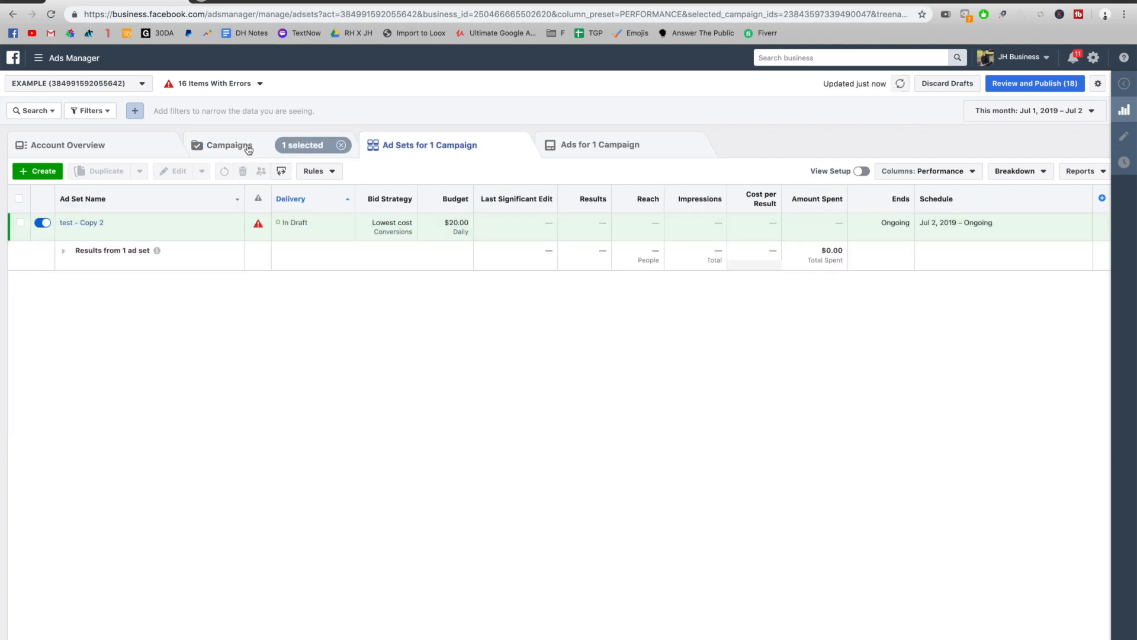
Step: Turn on campaign budget optimization for Interest A CBO campaign with a 50.00 daily budget
{"action": "left_click", "coordinate": [222, 145]}
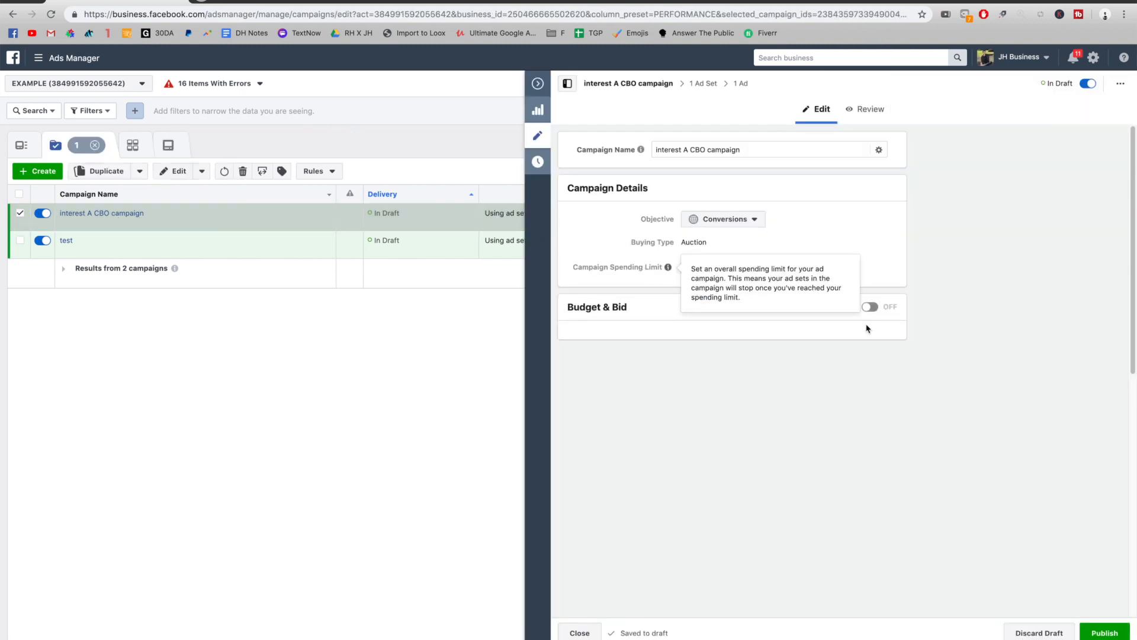
{"action": "left_click", "coordinate": [872, 307]}
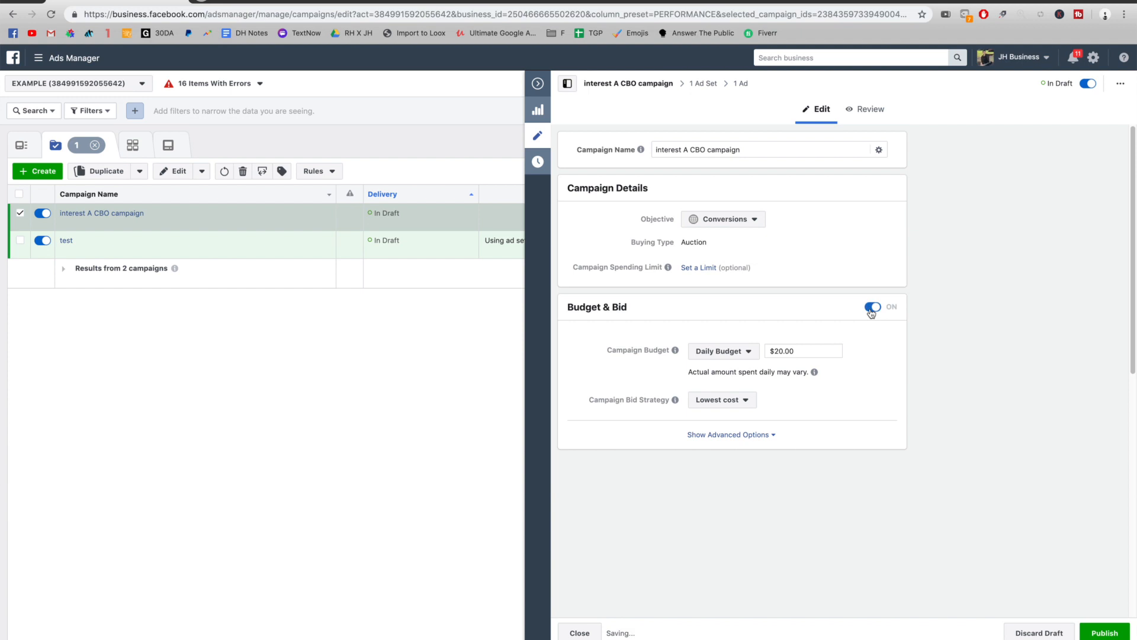
{"action": "left_click", "coordinate": [803, 351]}
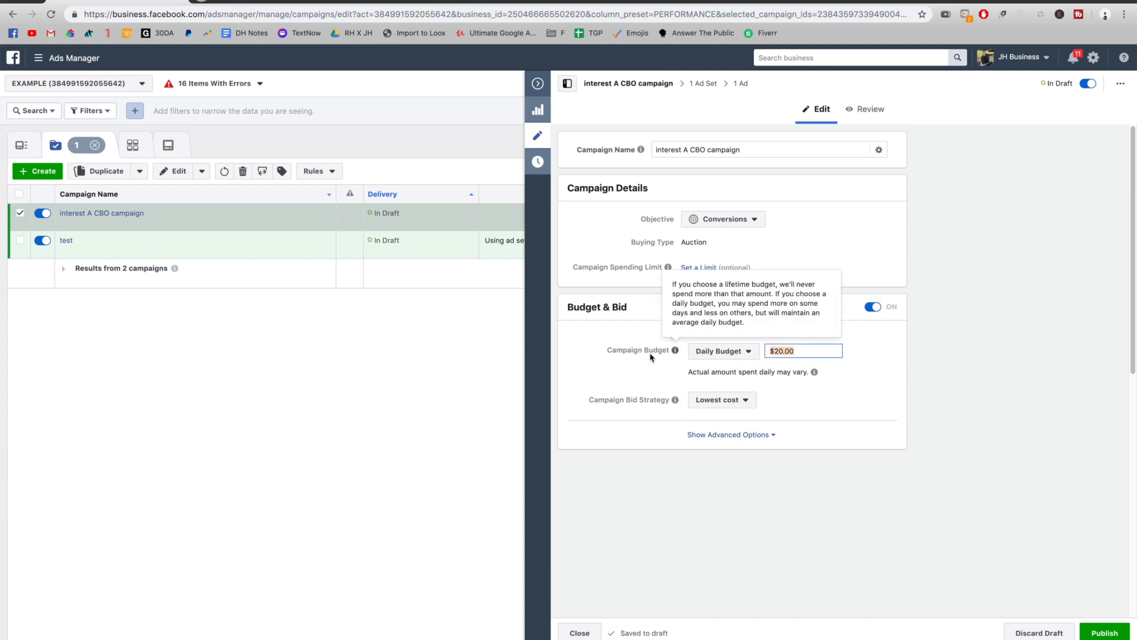
{"action": "mouse_move", "coordinate": [627, 345]}
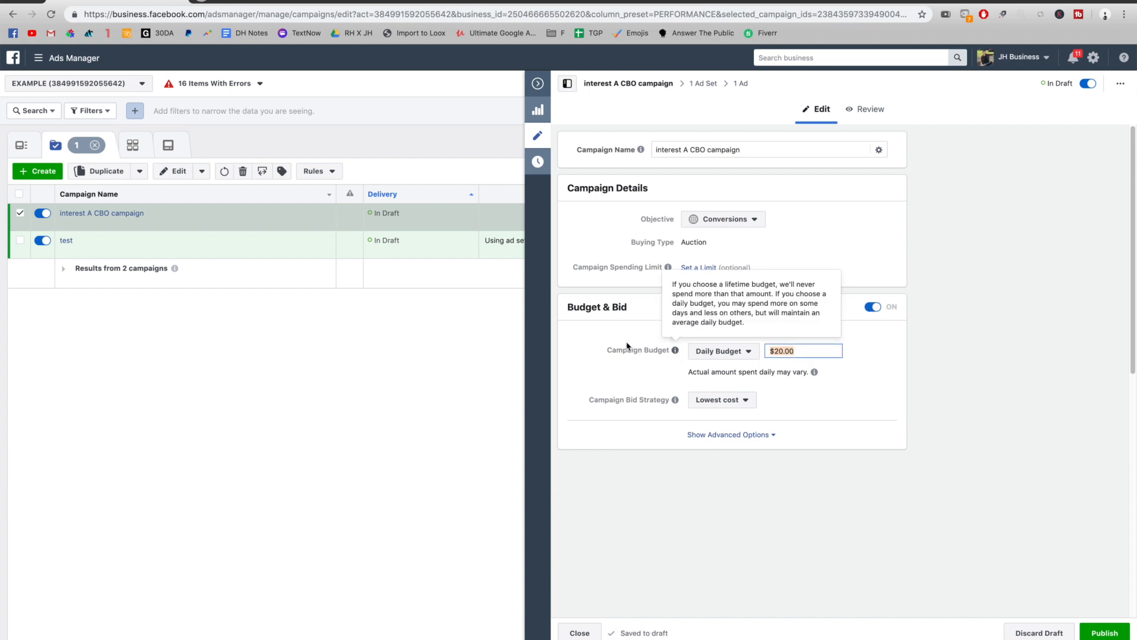
{"action": "mouse_move", "coordinate": [825, 361]}
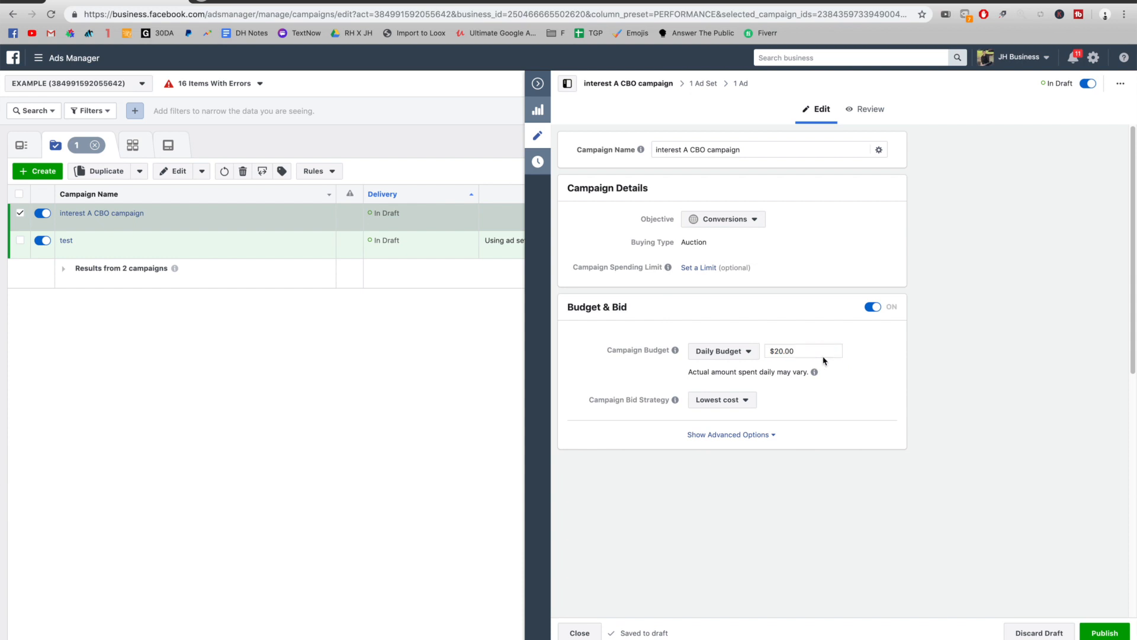
{"action": "type", "text": "50.00"}
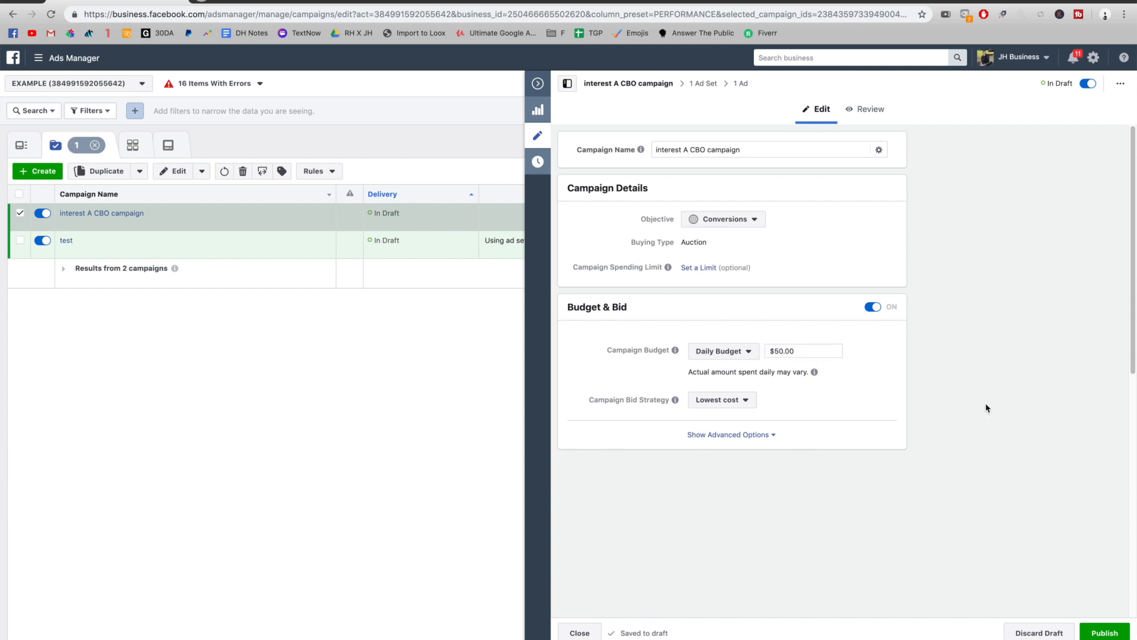
{"action": "mouse_move", "coordinate": [513, 61]}
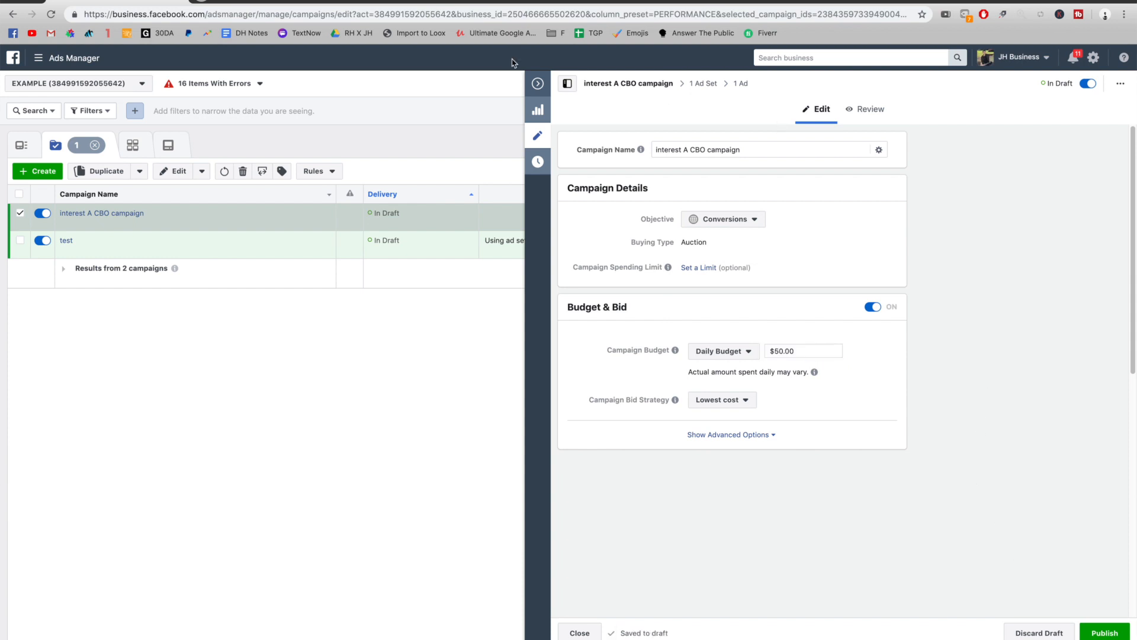
{"action": "mouse_move", "coordinate": [593, 145]}
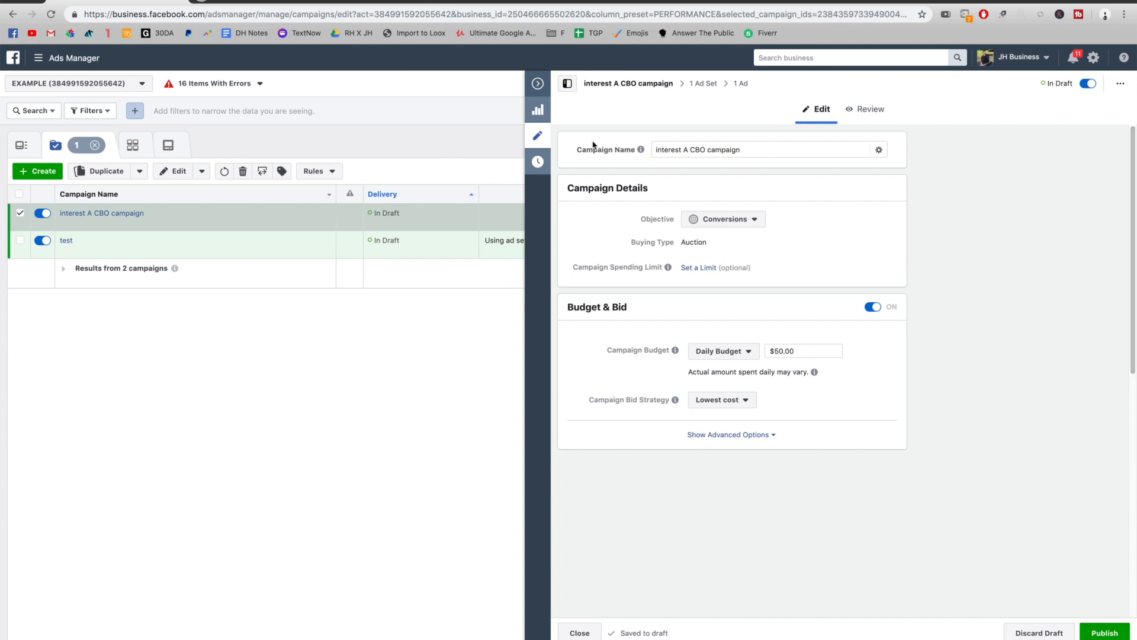
{"action": "left_click", "coordinate": [578, 632]}
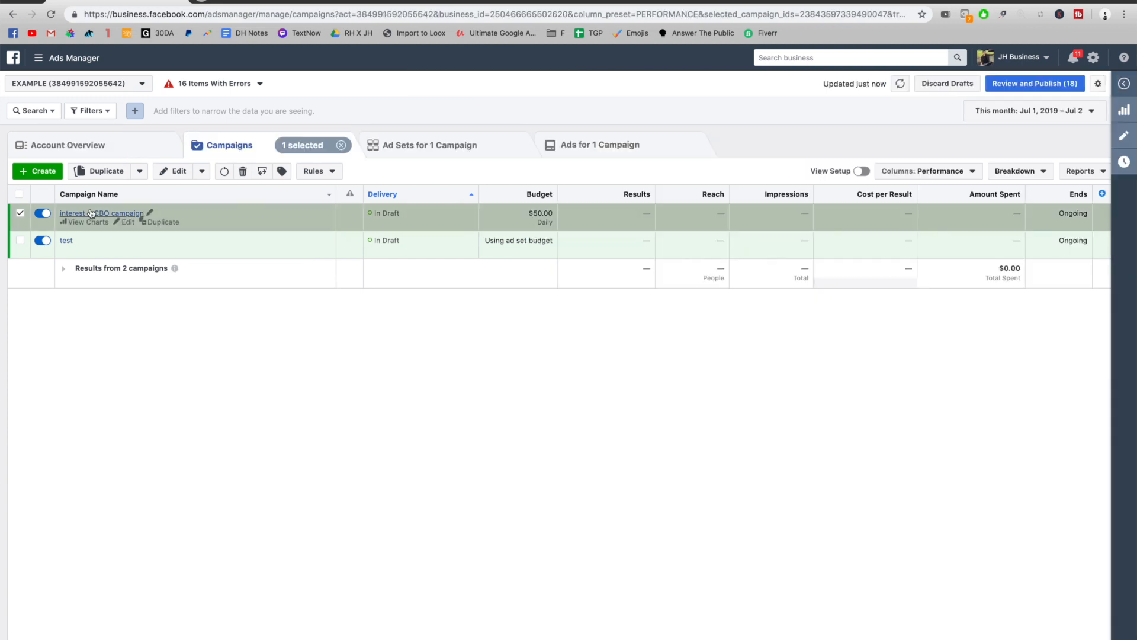
Step: Duplicate test - Copy 2 nine times within the original campaign for ten ad sets
{"action": "left_click", "coordinate": [429, 145]}
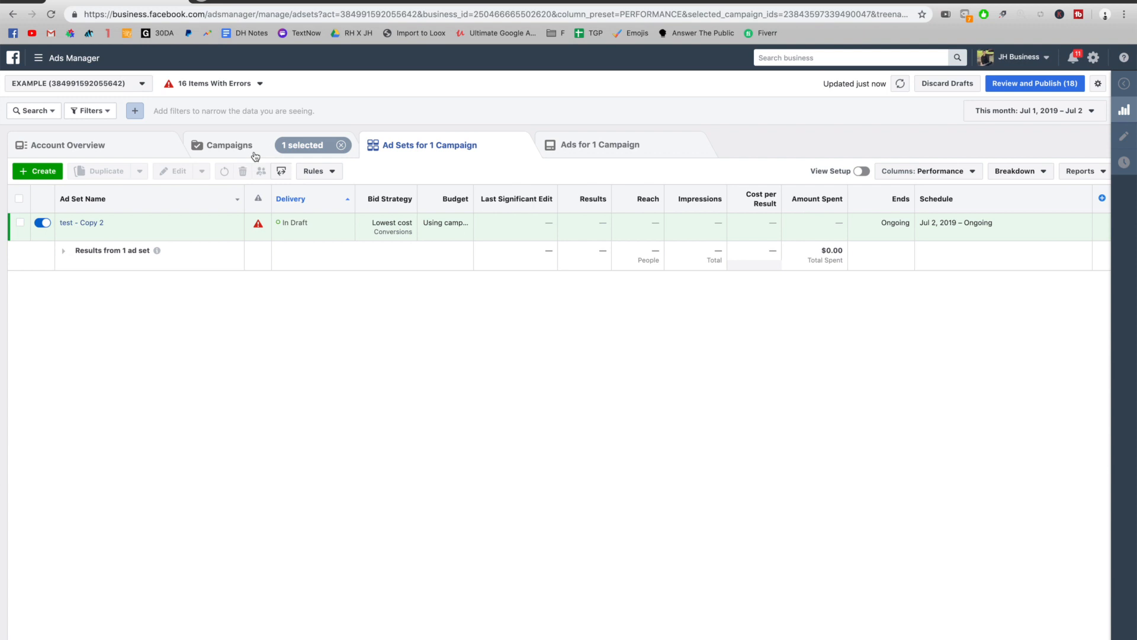
{"action": "left_click", "coordinate": [228, 145]}
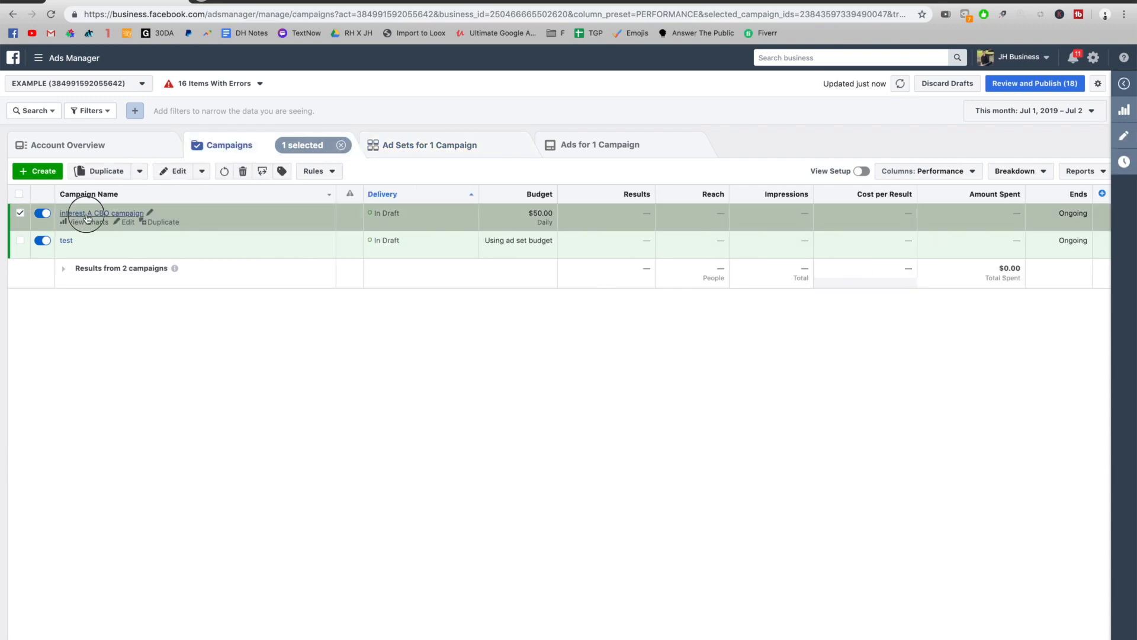
{"action": "left_click", "coordinate": [429, 145]}
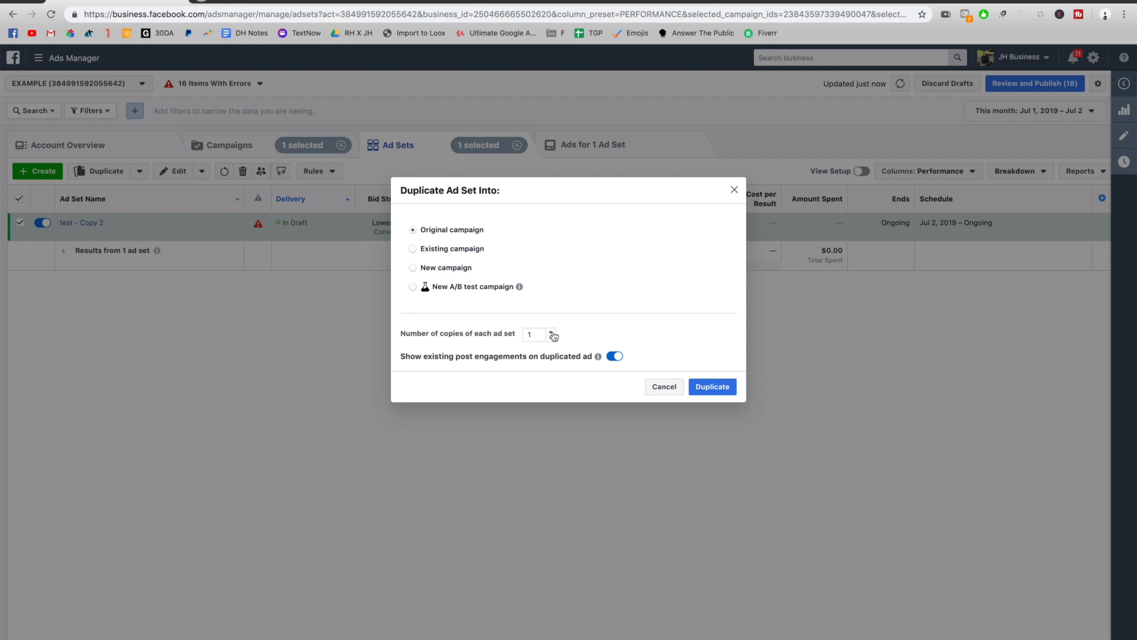
{"action": "left_click", "coordinate": [550, 332]}
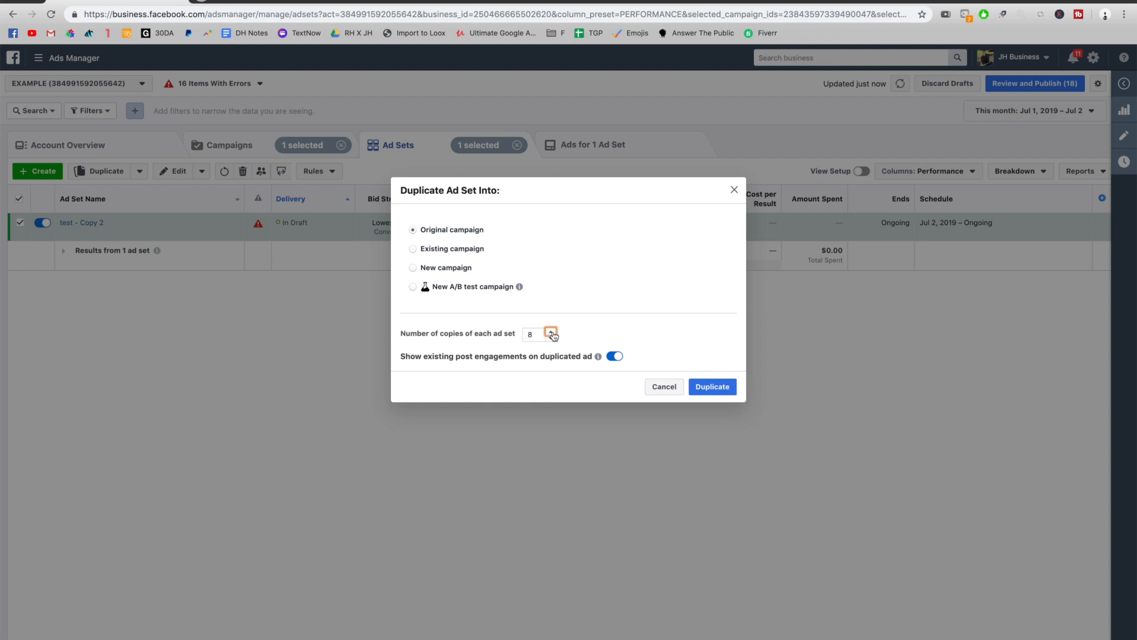
{"action": "left_click", "coordinate": [550, 330]}
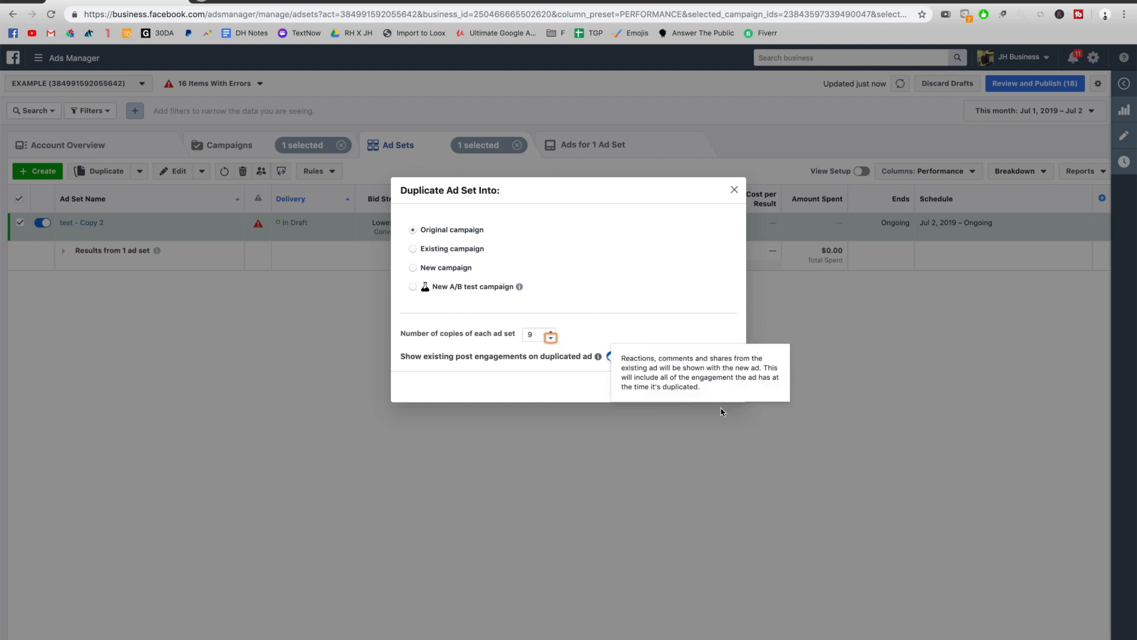
{"action": "left_click", "coordinate": [713, 387]}
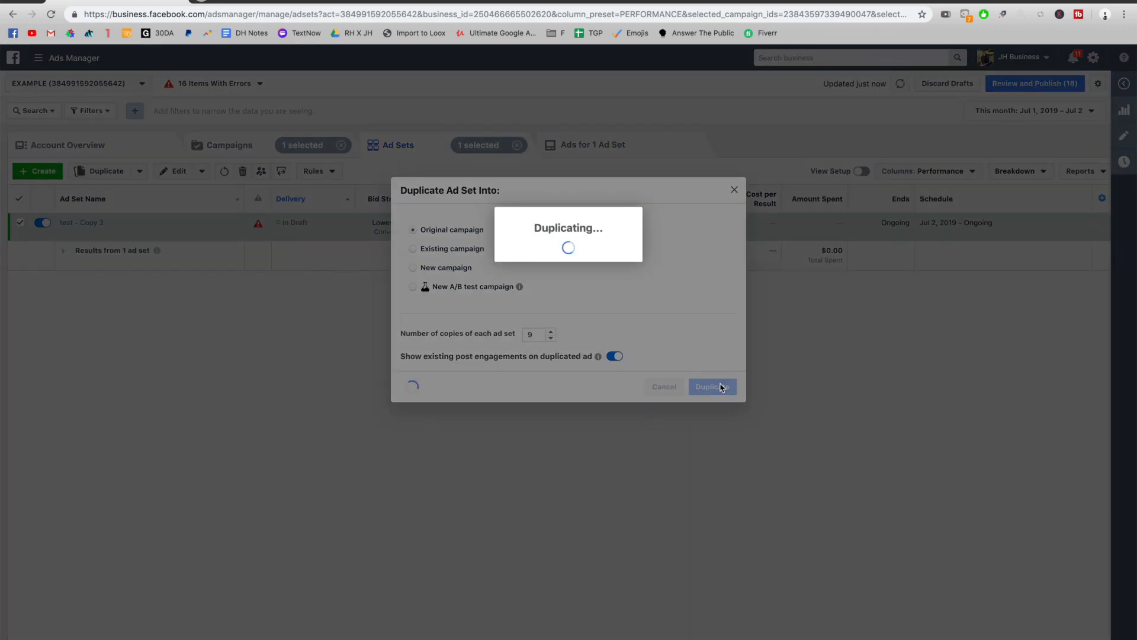
{"action": "left_click", "coordinate": [712, 386]}
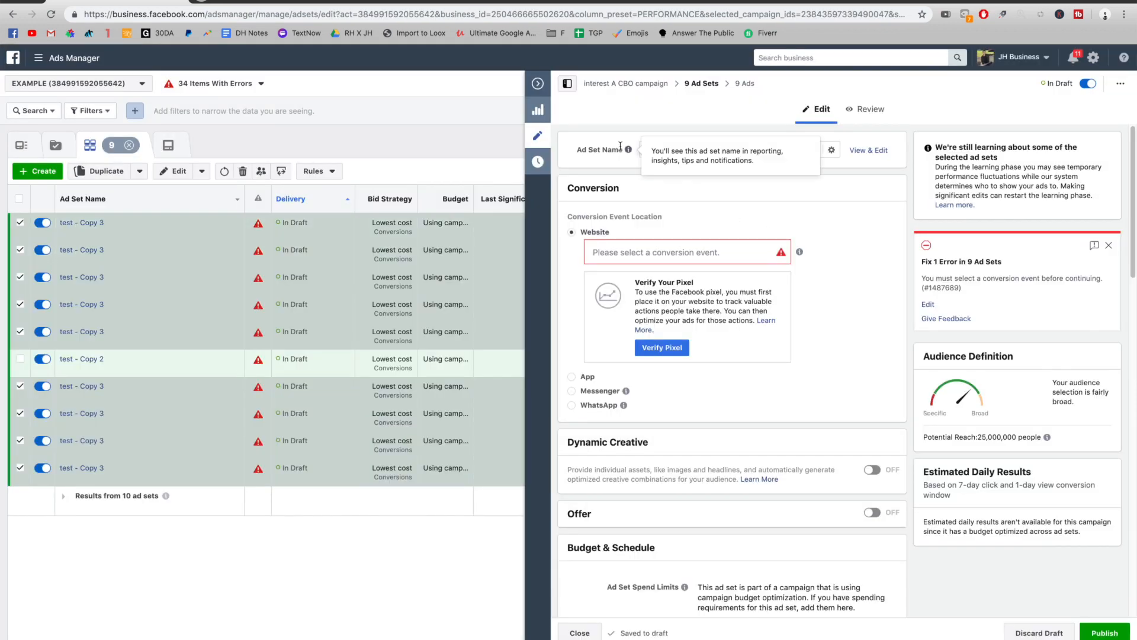
{"action": "left_click", "coordinate": [684, 252]}
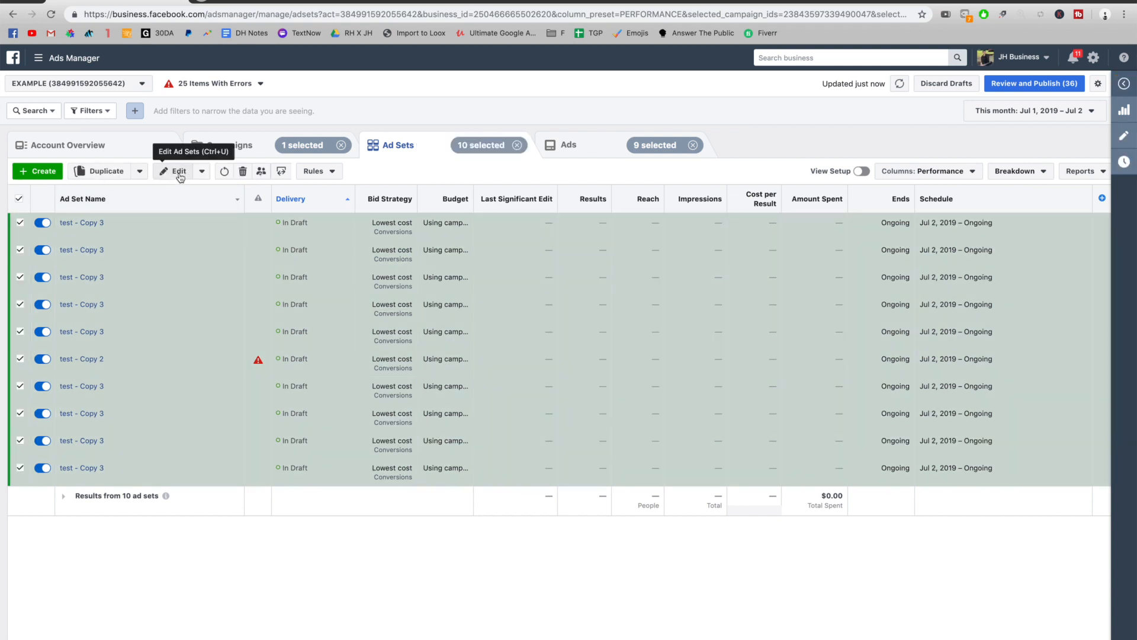
Step: Bulk edit all ten ad sets to use Purchase as the conversion event
{"action": "left_click", "coordinate": [178, 172]}
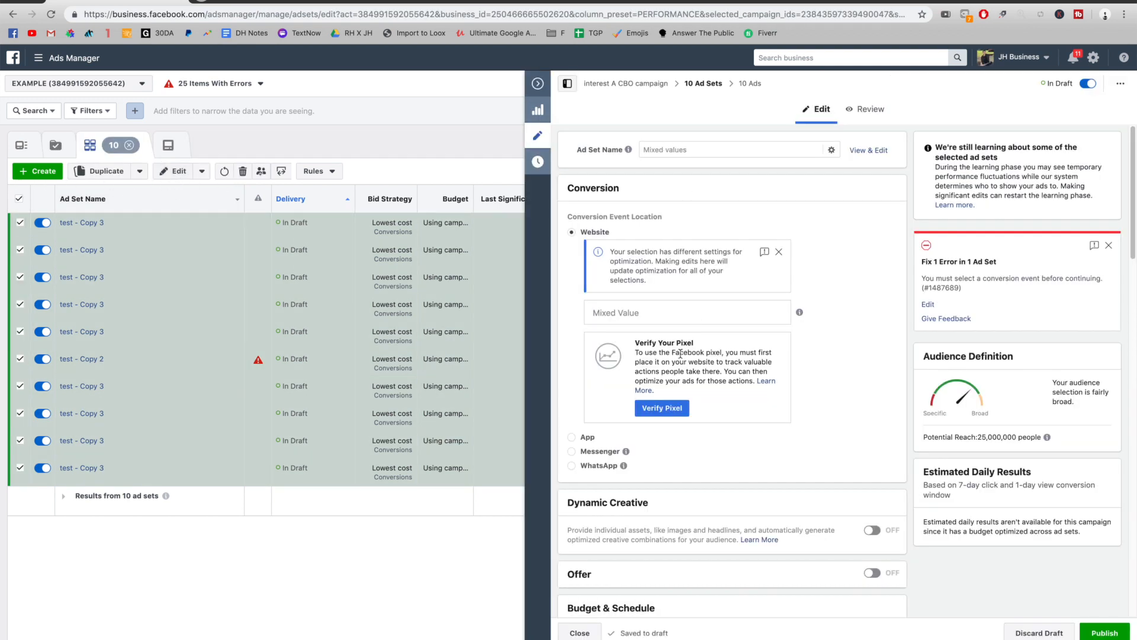
{"action": "type", "text": "purc"}
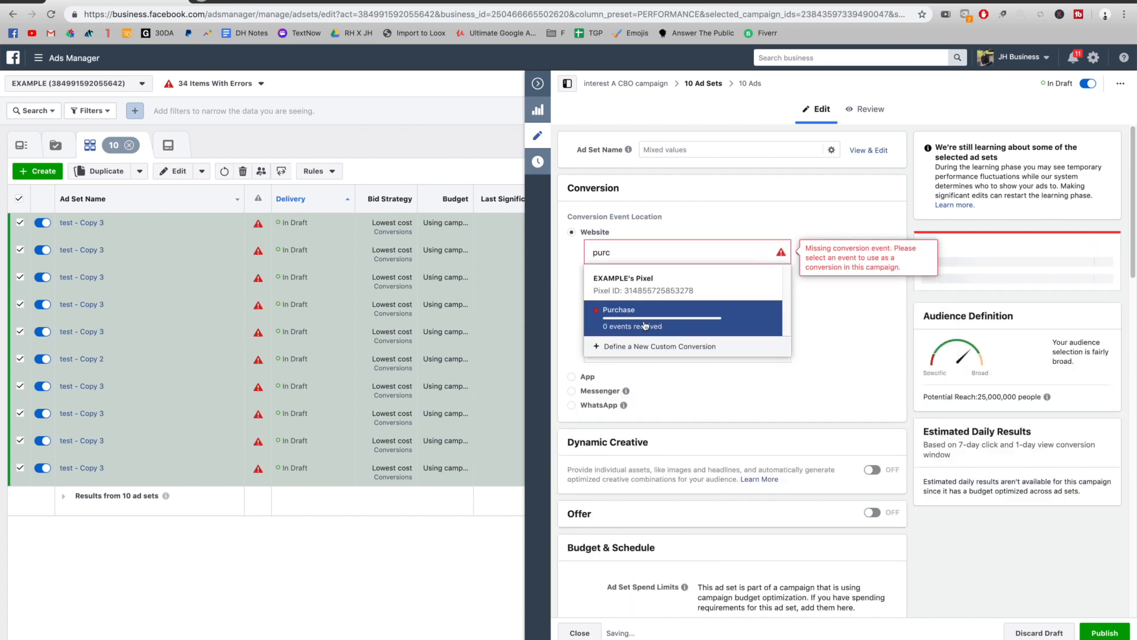
{"action": "left_click", "coordinate": [641, 318]}
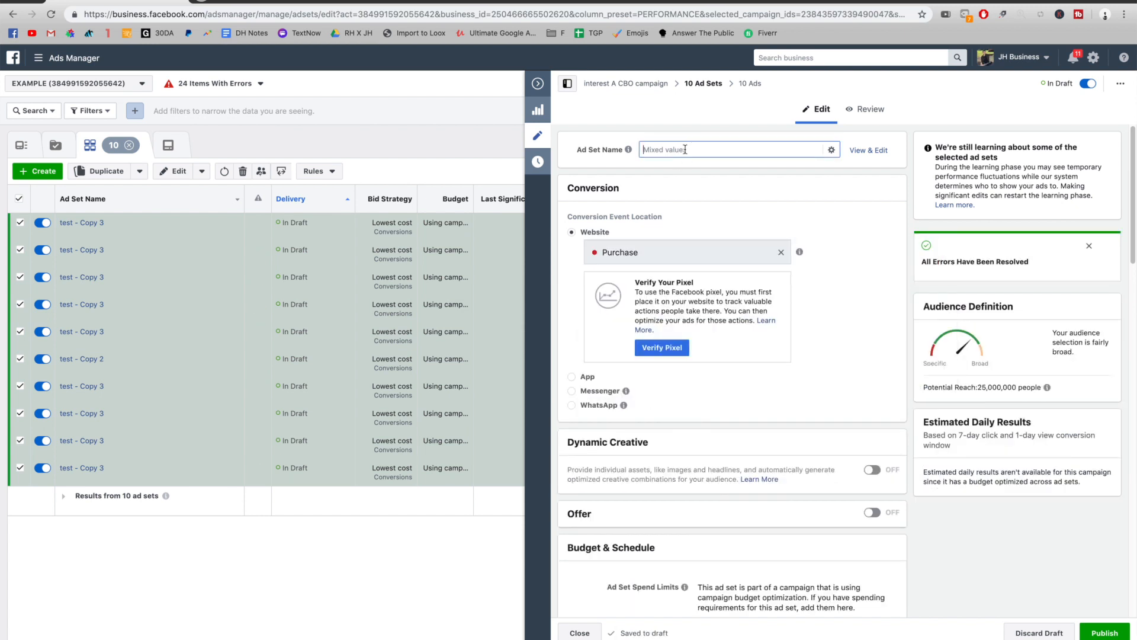
Step: Rename all ten ad sets to 'Fishing - 25+'
{"action": "type", "text": "Fishing -"}
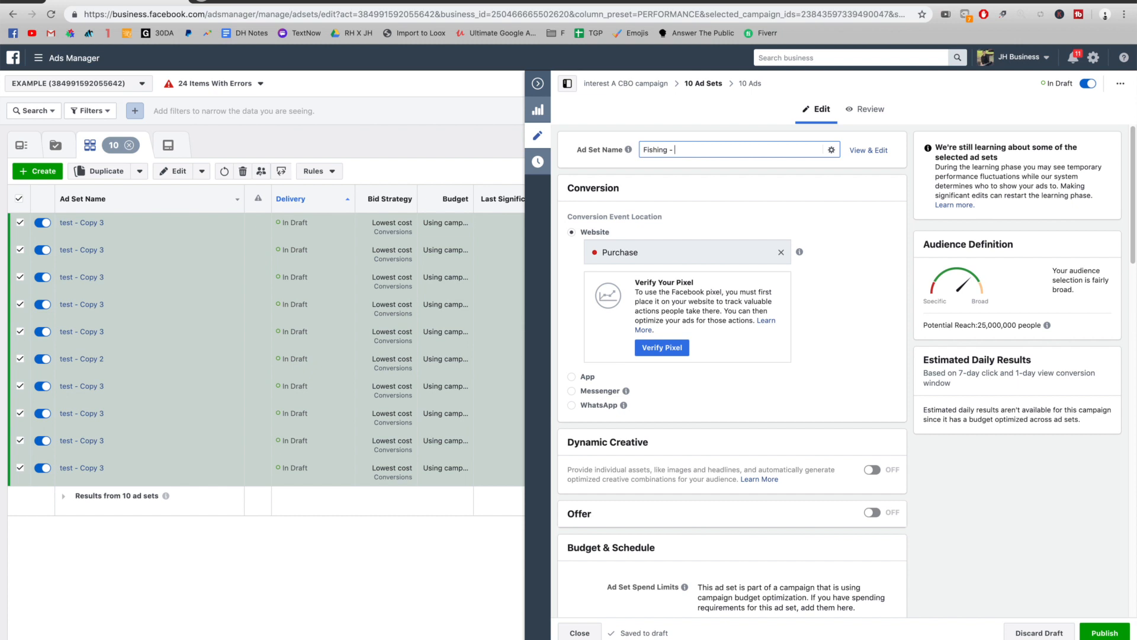
{"action": "type", "text": "W"}
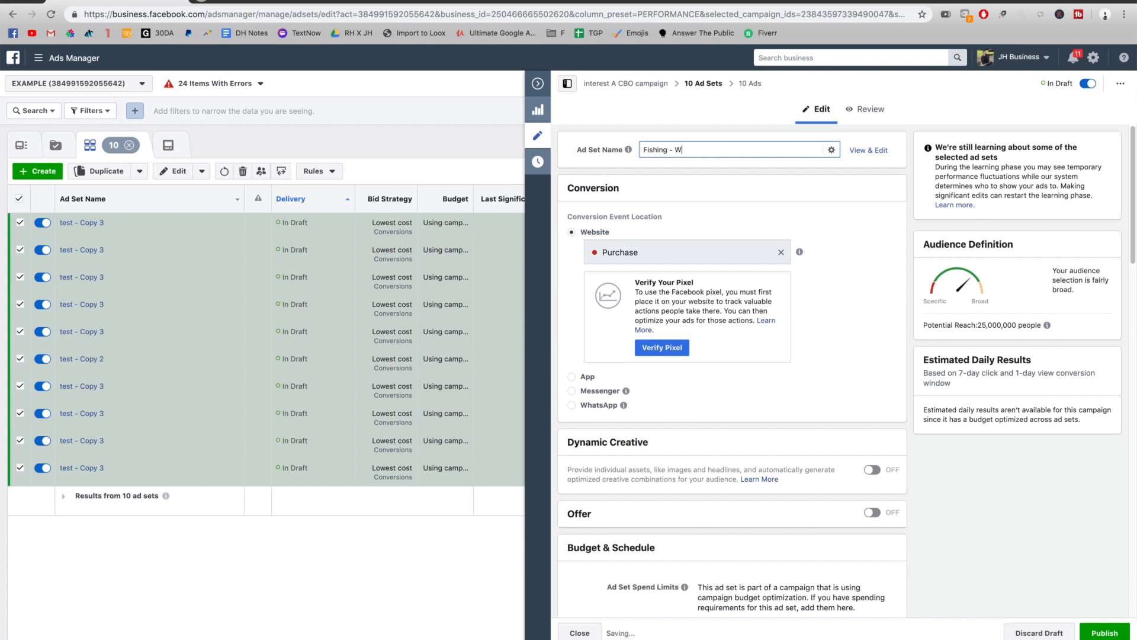
{"action": "key", "text": "Backspace"}
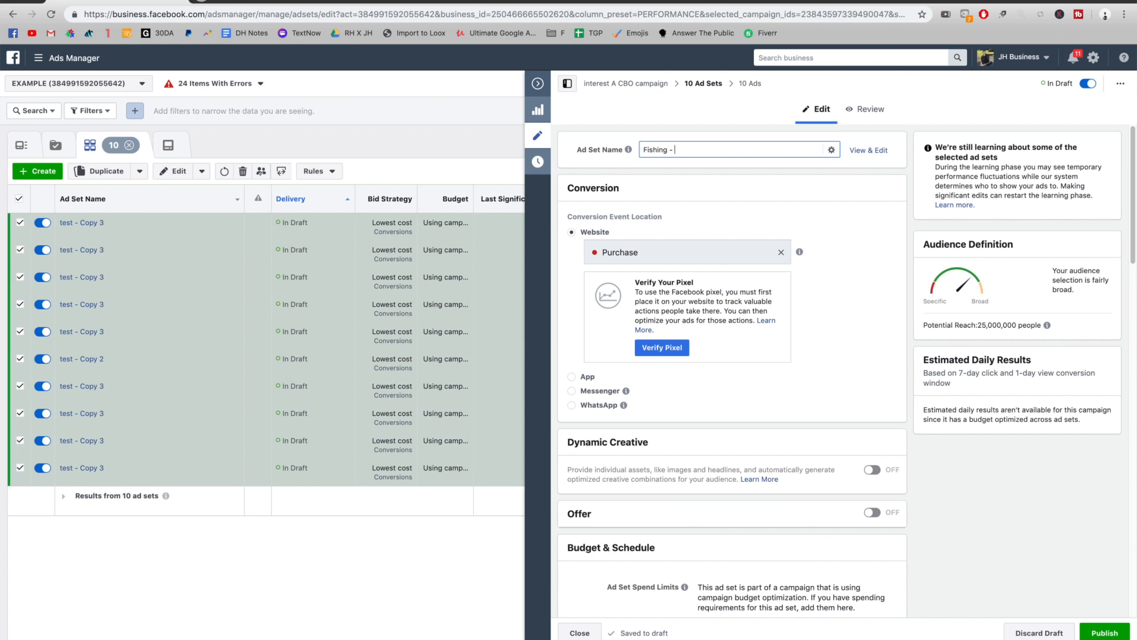
{"action": "type", "text": "23-"}
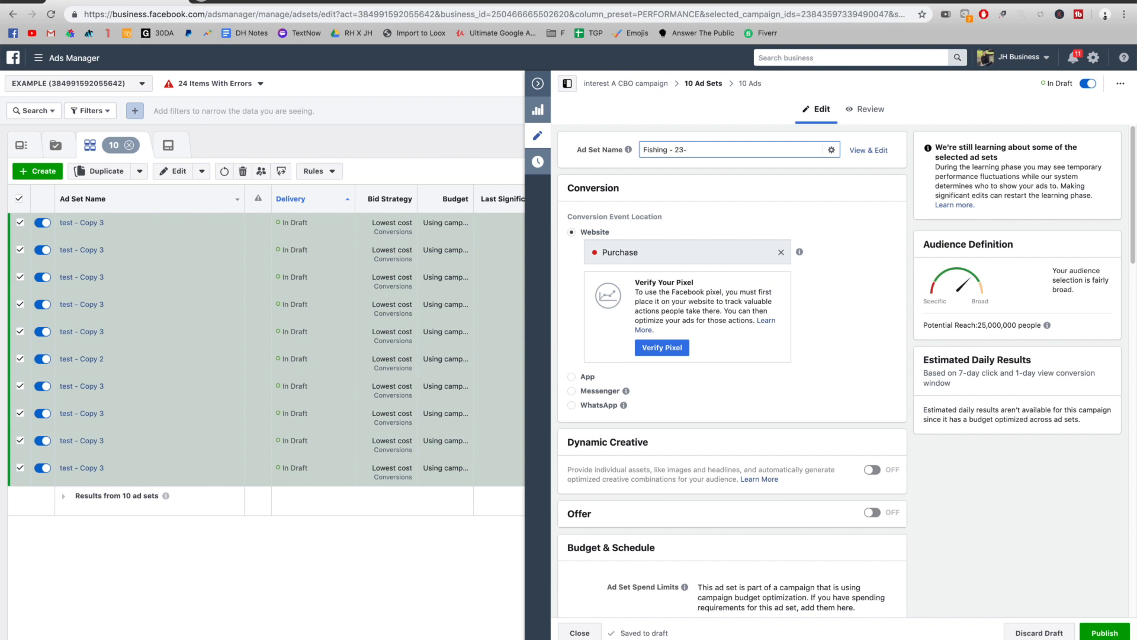
{"action": "type", "text": "25+"}
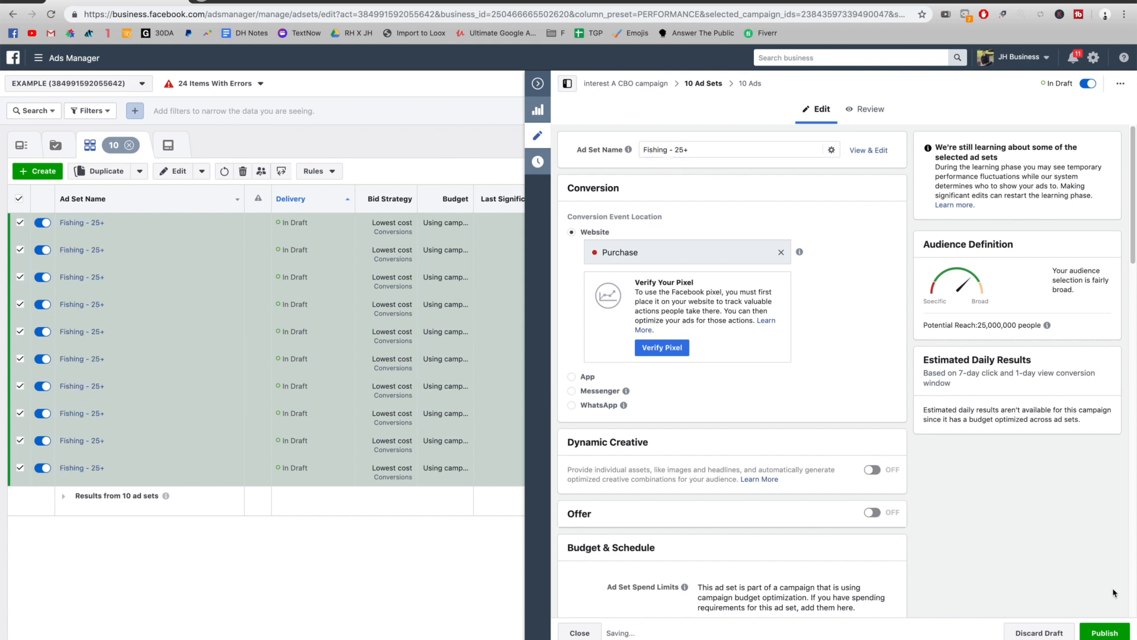
{"action": "left_click", "coordinate": [579, 632]}
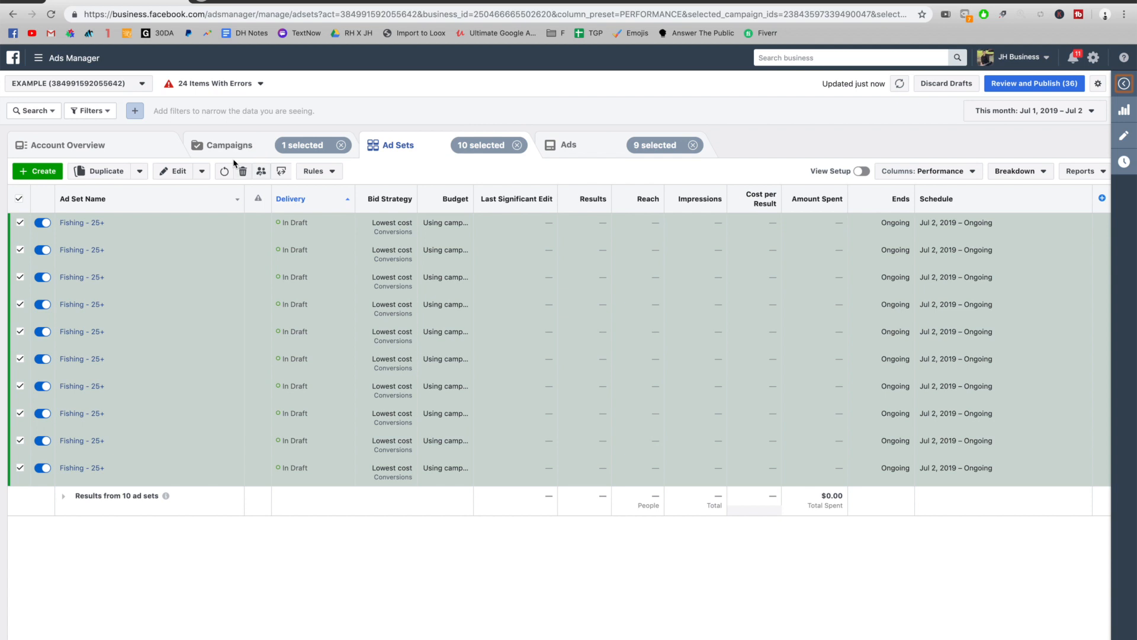
{"action": "mouse_move", "coordinate": [261, 171]}
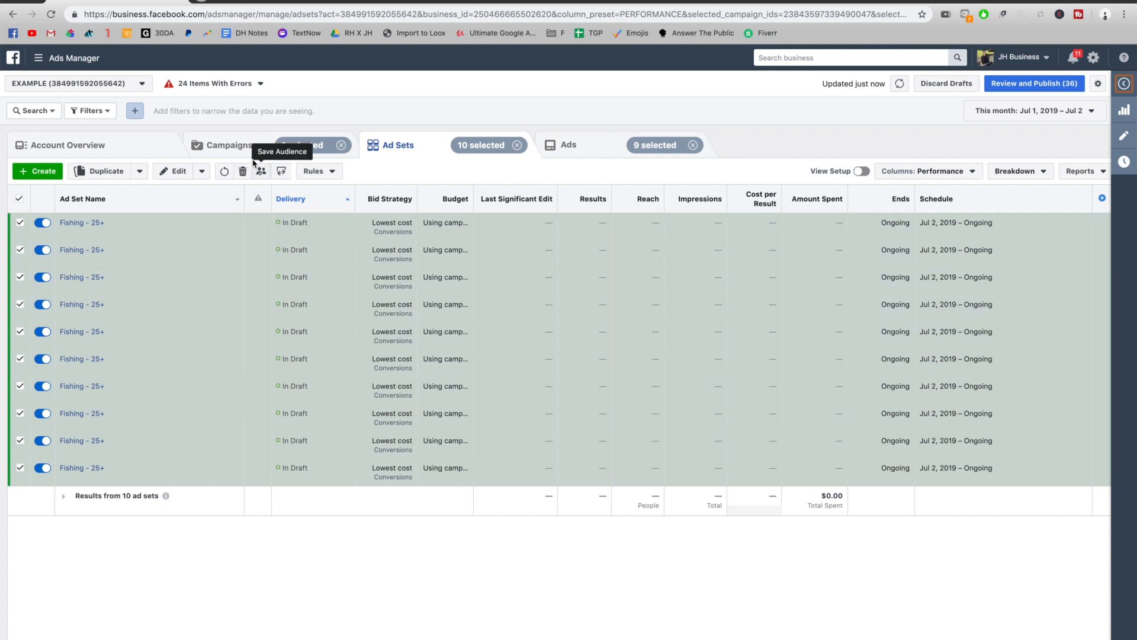
Step: Open the interest A CBO campaign's settings and enter a 100.00 daily budget
{"action": "left_click", "coordinate": [228, 145]}
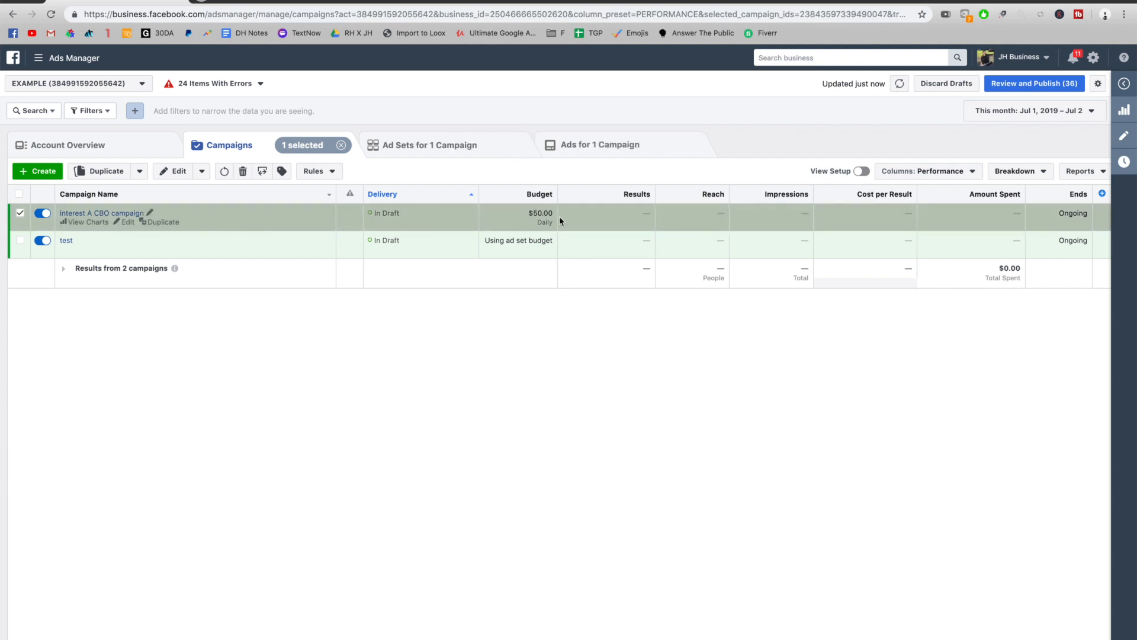
{"action": "left_click", "coordinate": [127, 223]}
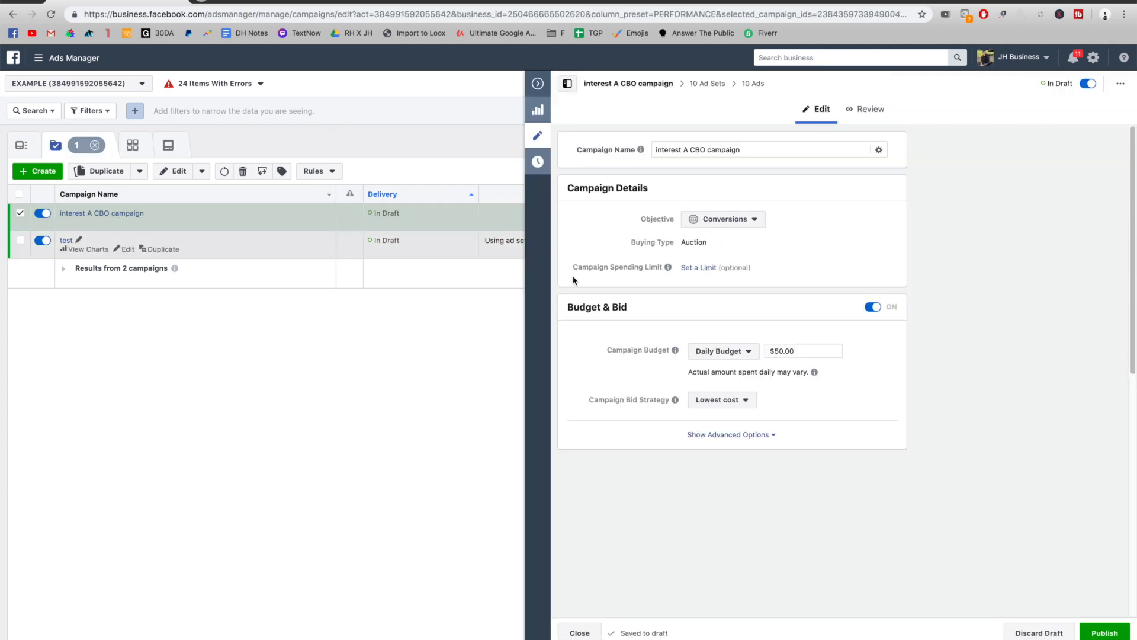
{"action": "left_click", "coordinate": [798, 351]}
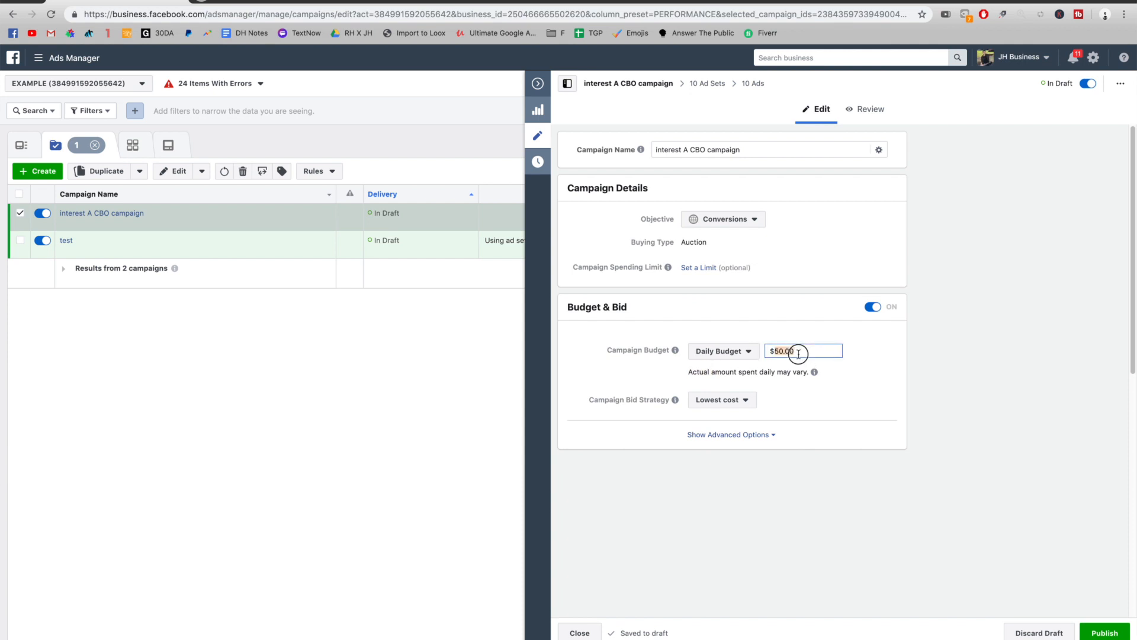
{"action": "type", "text": "100.00"}
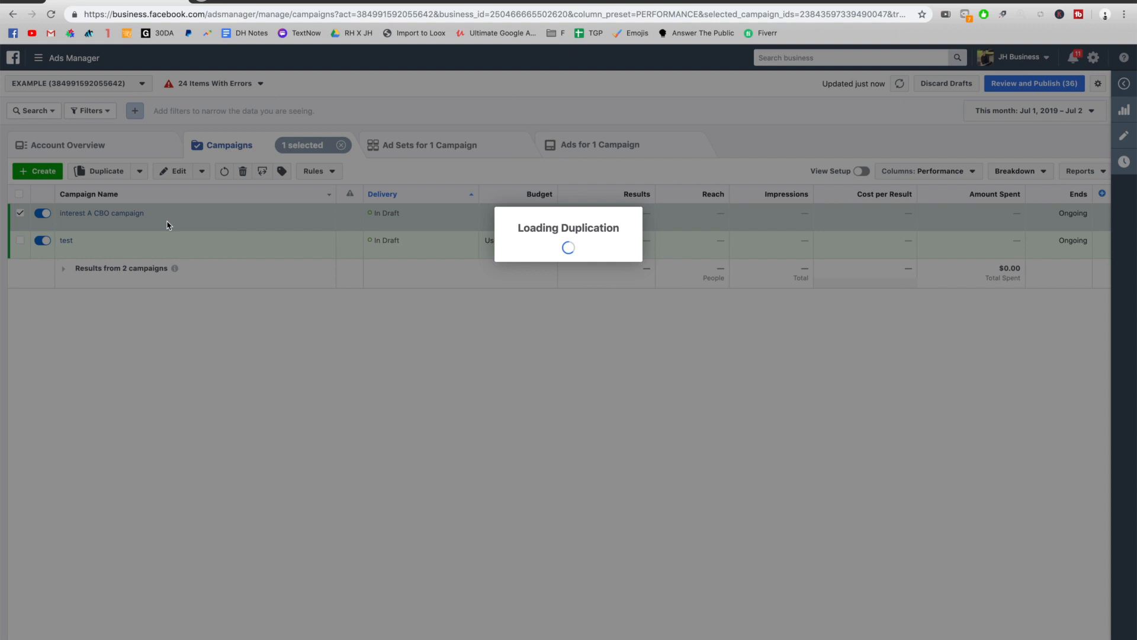
Step: Make a confirmed copy of the campaign, give it a 200.00 daily budget, and publish
{"action": "left_click", "coordinate": [712, 315]}
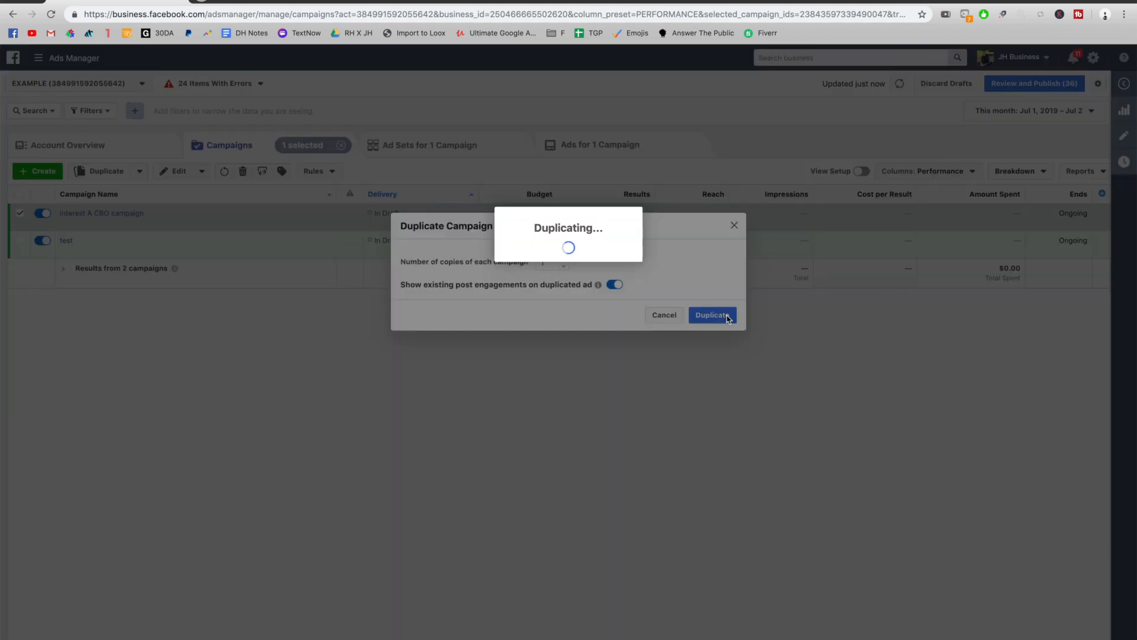
{"action": "left_click", "coordinate": [712, 315]}
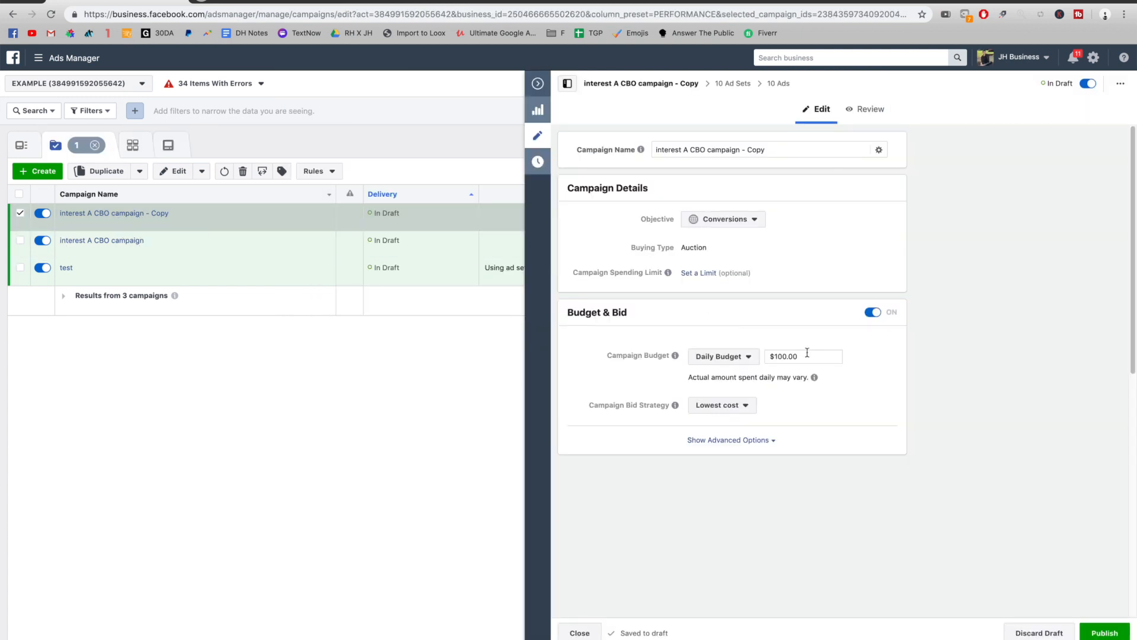
{"action": "type", "text": "200.00"}
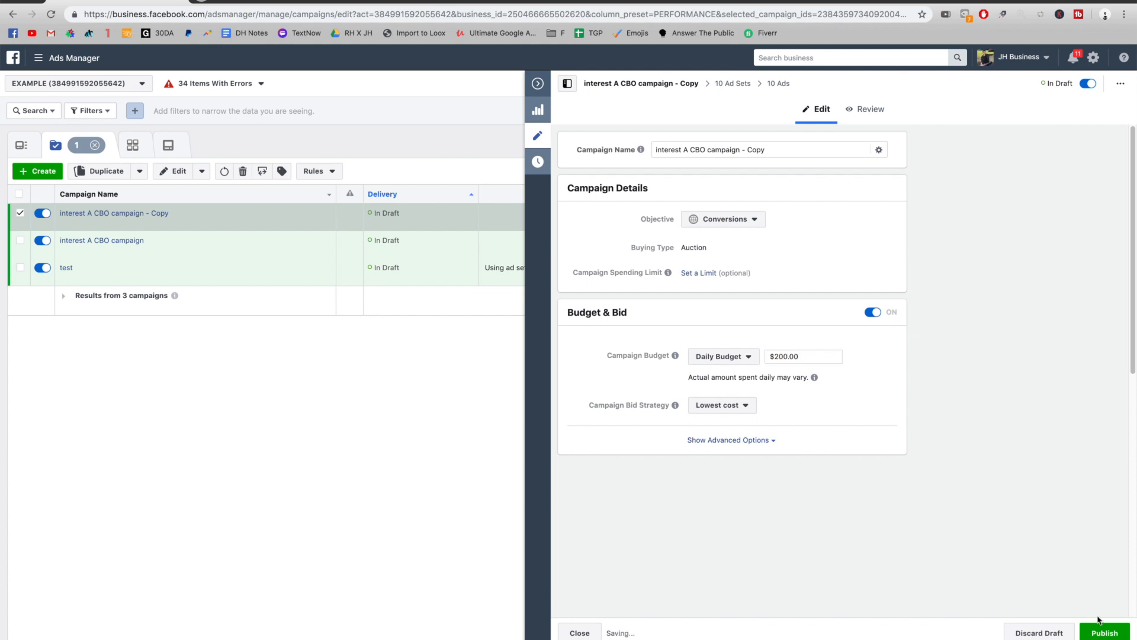
{"action": "left_click", "coordinate": [579, 633]}
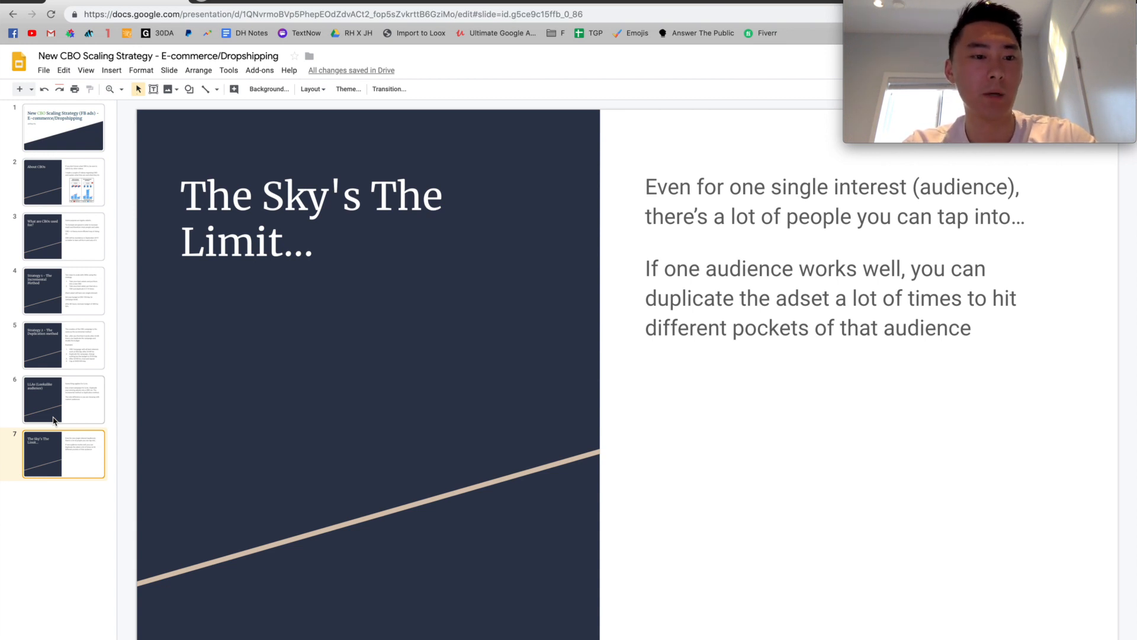
{"action": "left_click", "coordinate": [64, 287]}
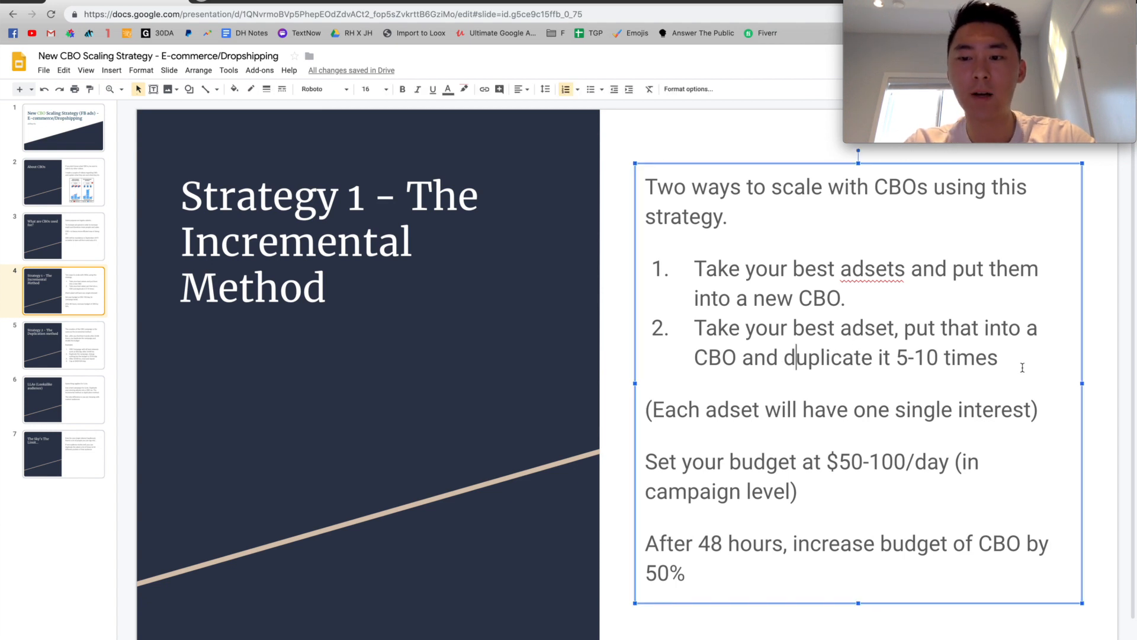
{"action": "left_click", "coordinate": [61, 454]}
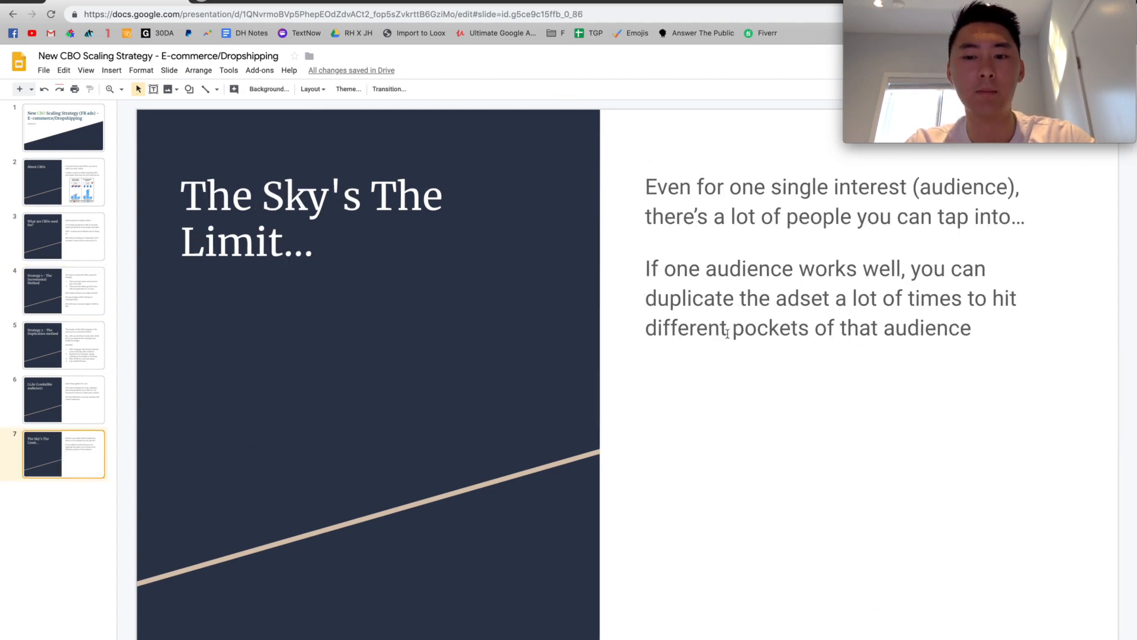